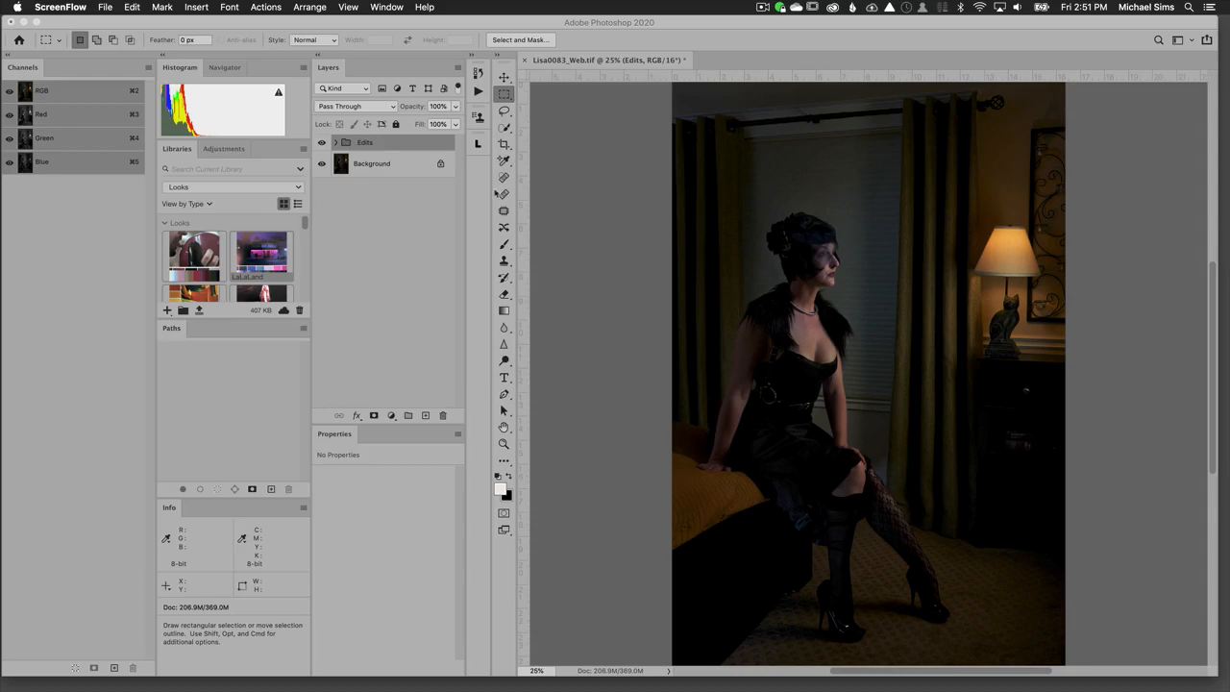
mouse_move(253, 241)
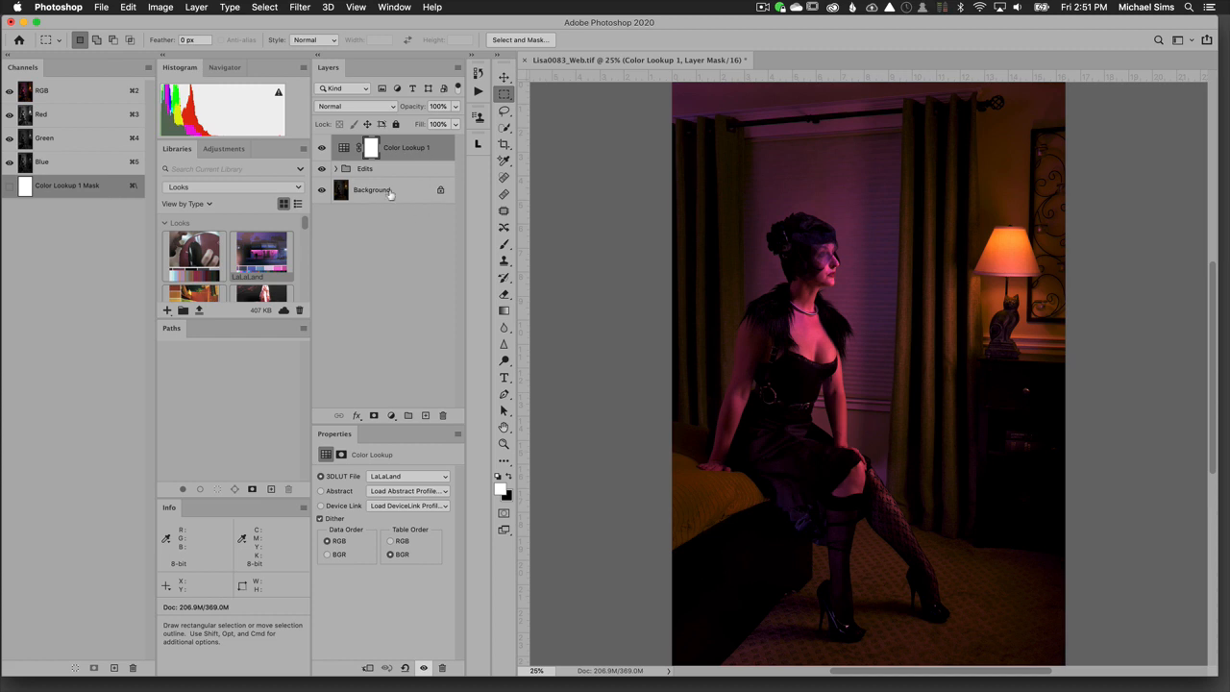
mouse_move(372, 189)
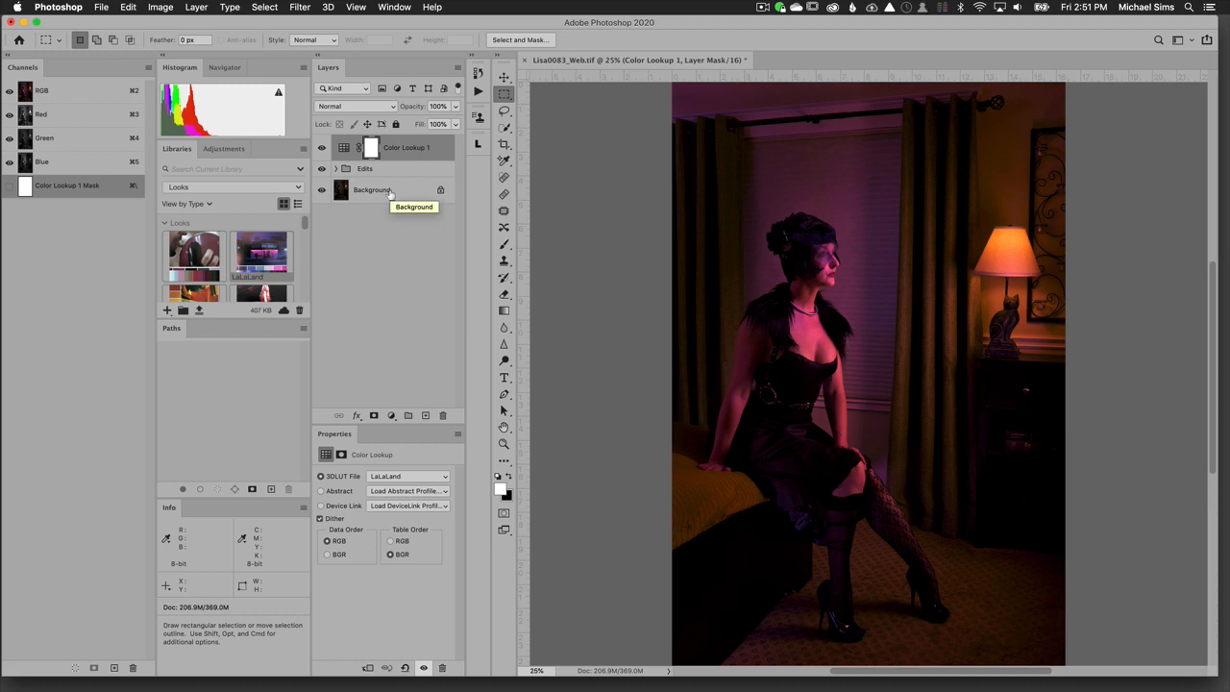
mouse_move(357, 147)
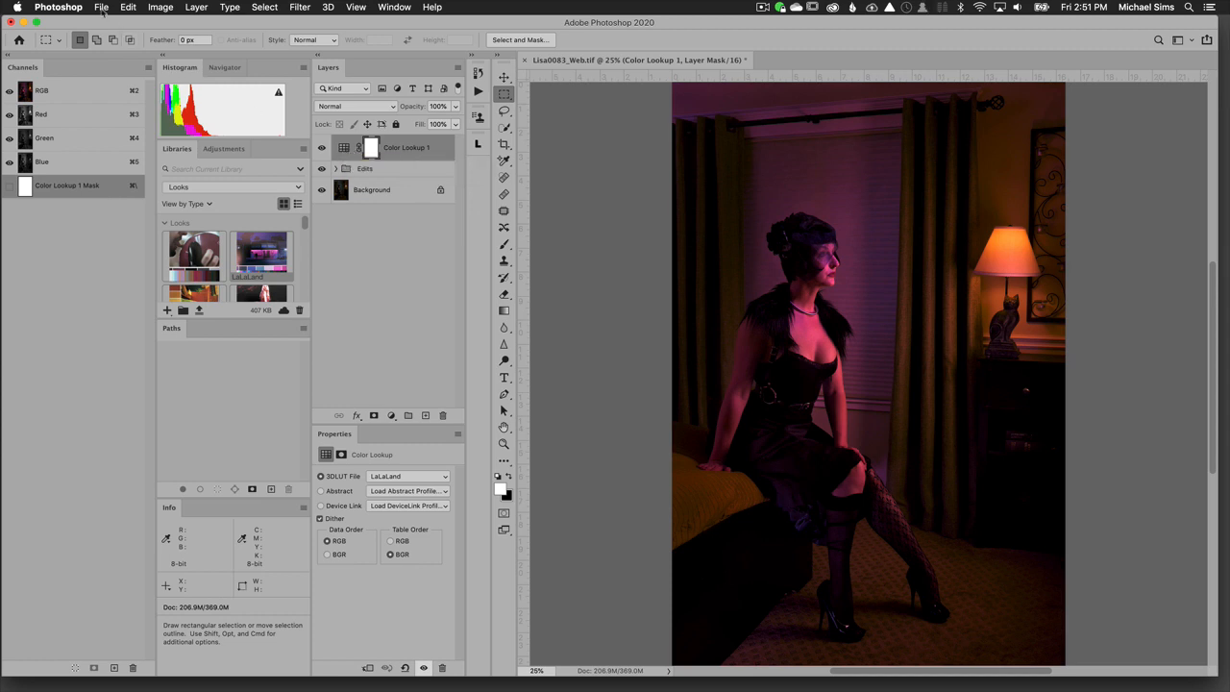
Set the Color Lookup Tables export description to 'La La Land' with lowercase extensions.
click(101, 7)
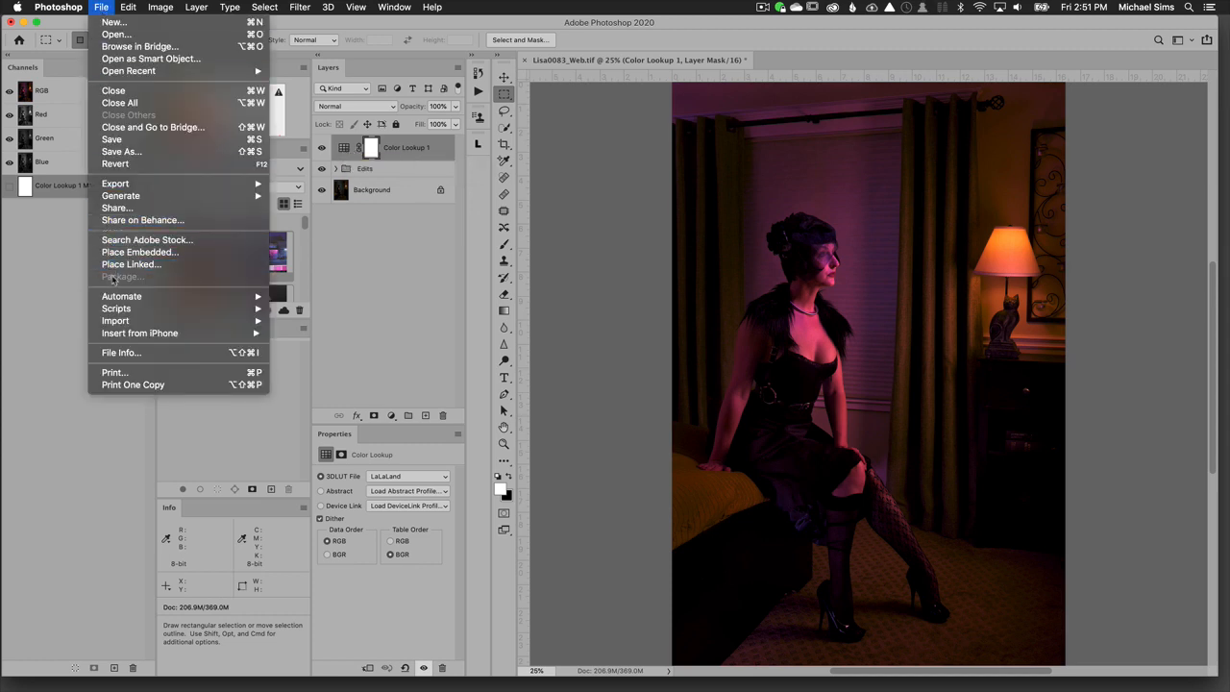
mouse_move(115, 184)
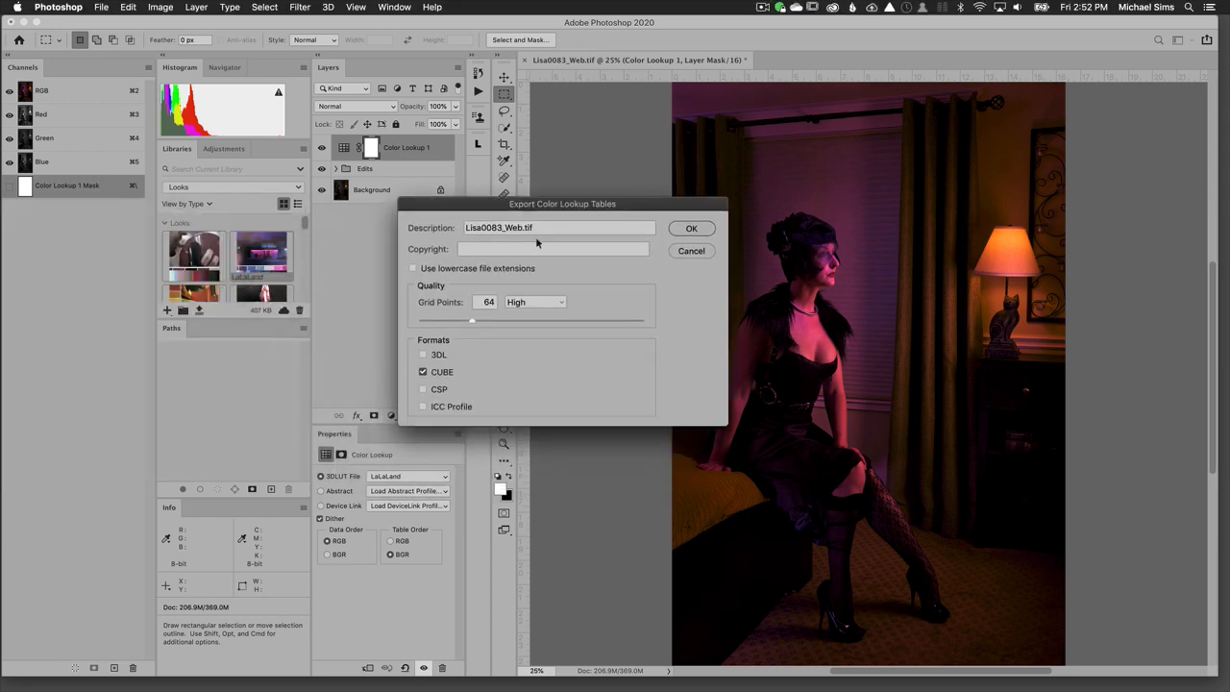
triple_click(557, 228)
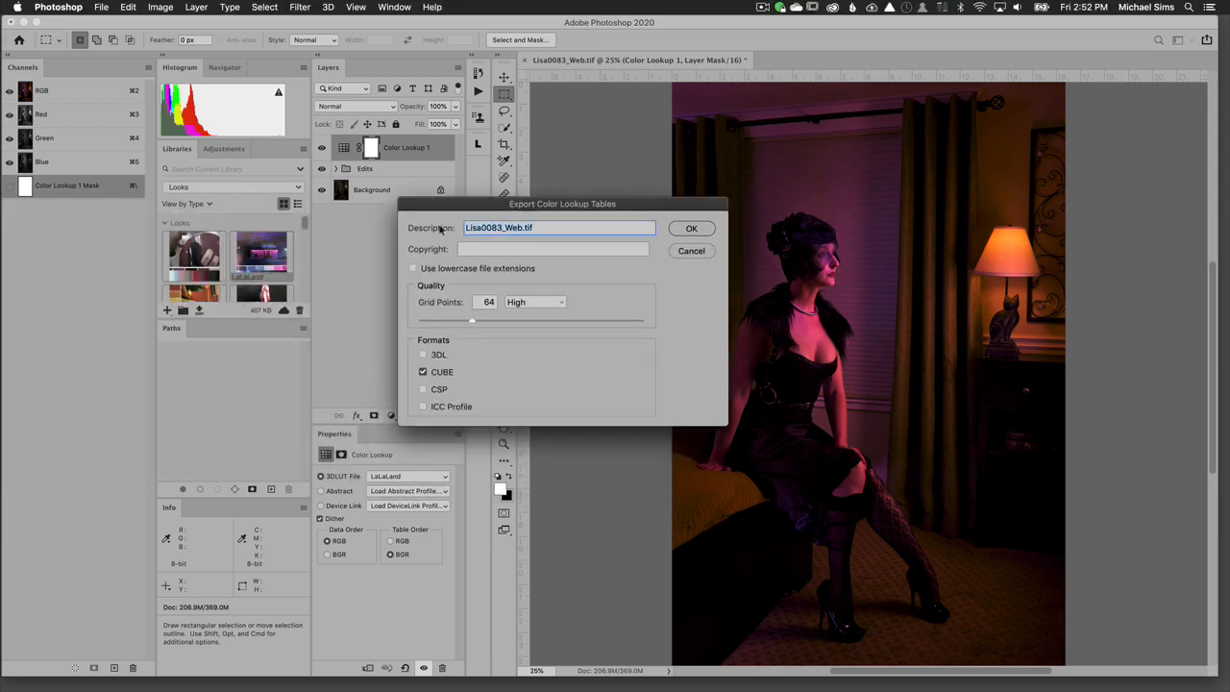
text(La La La)
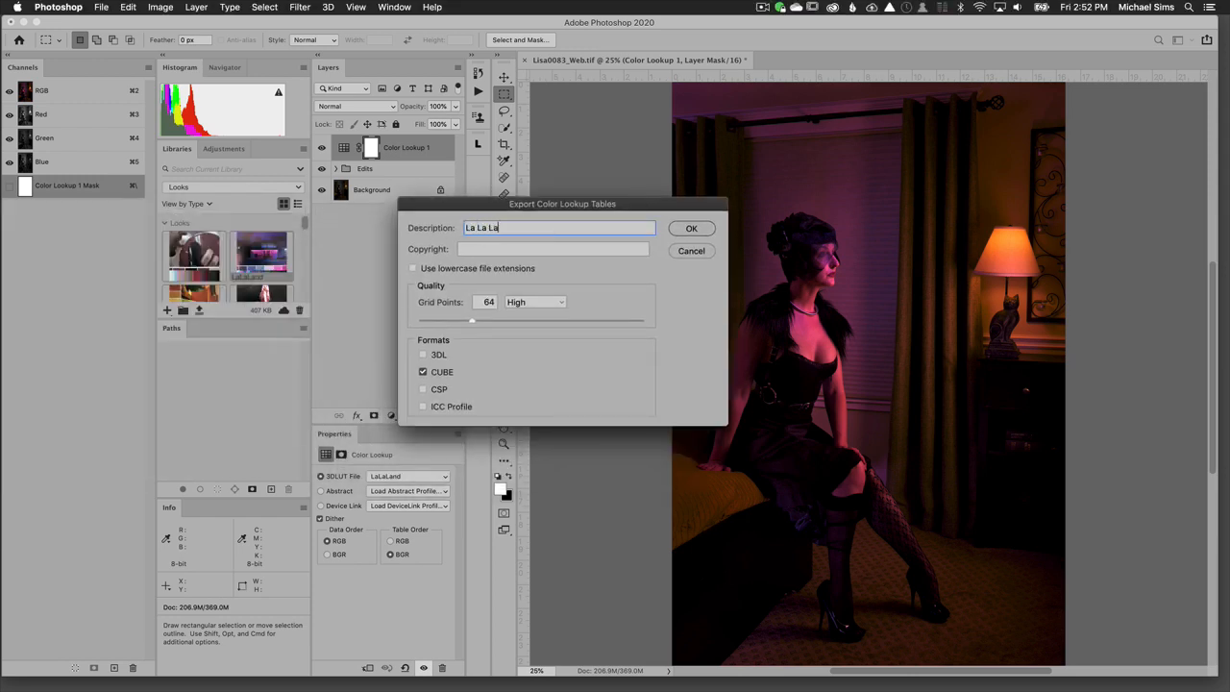
text(nd)
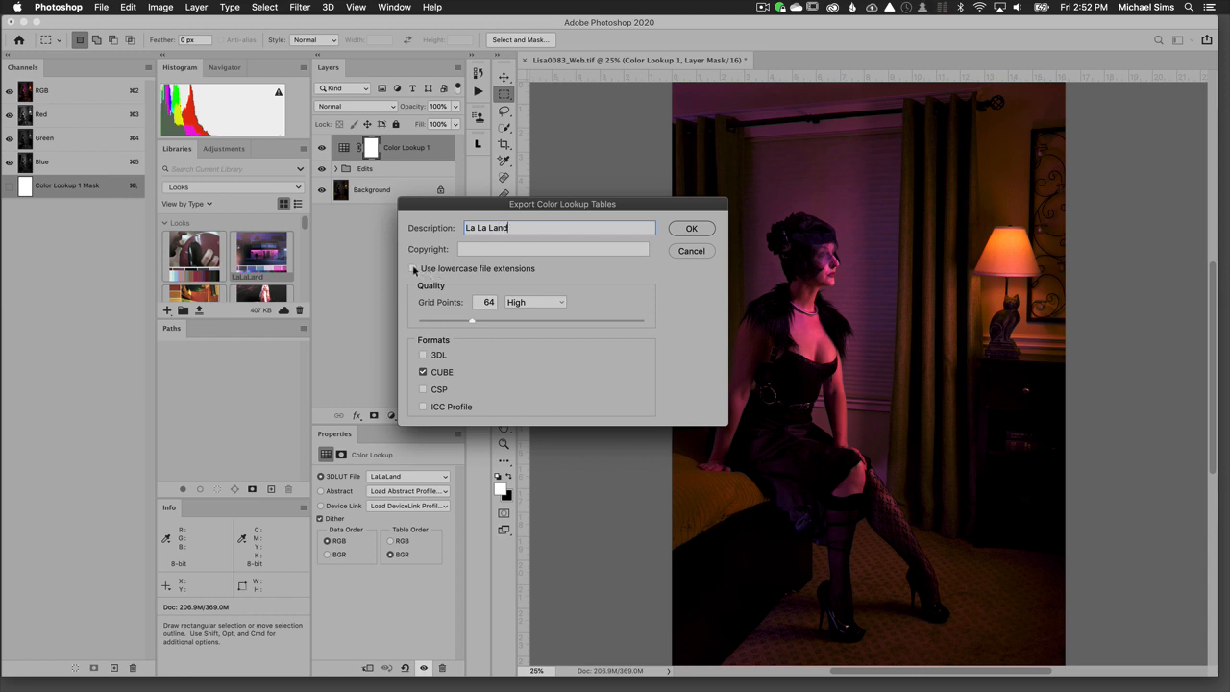
click(414, 268)
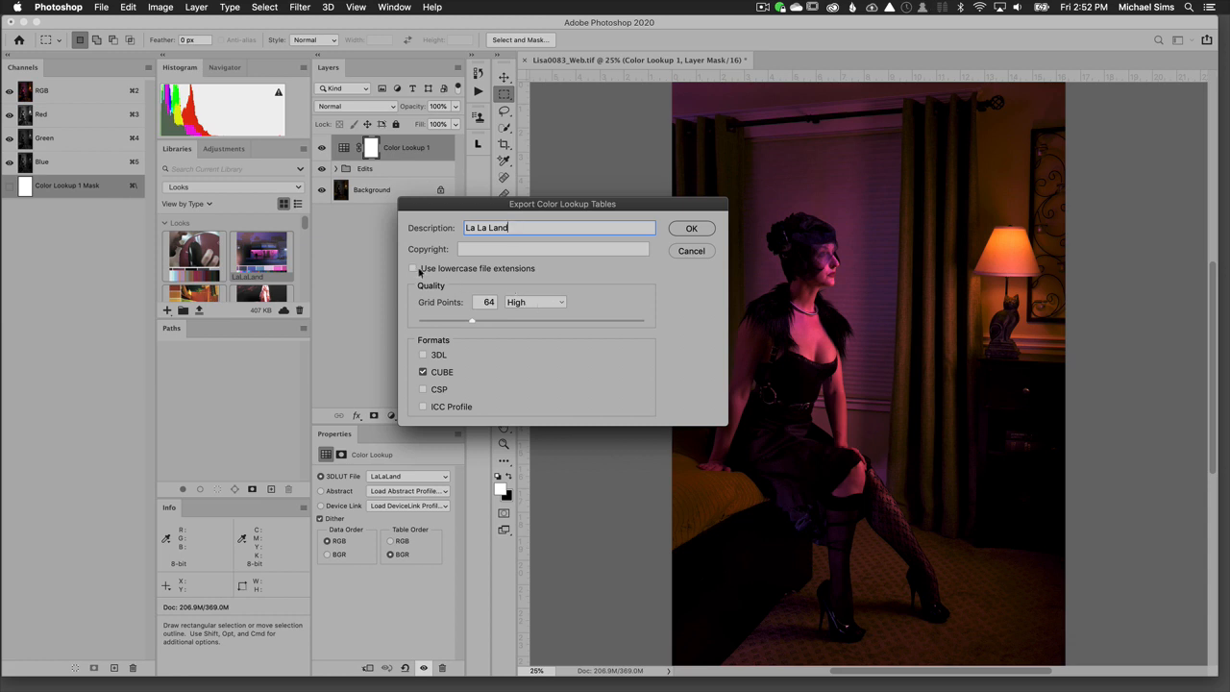
click(414, 268)
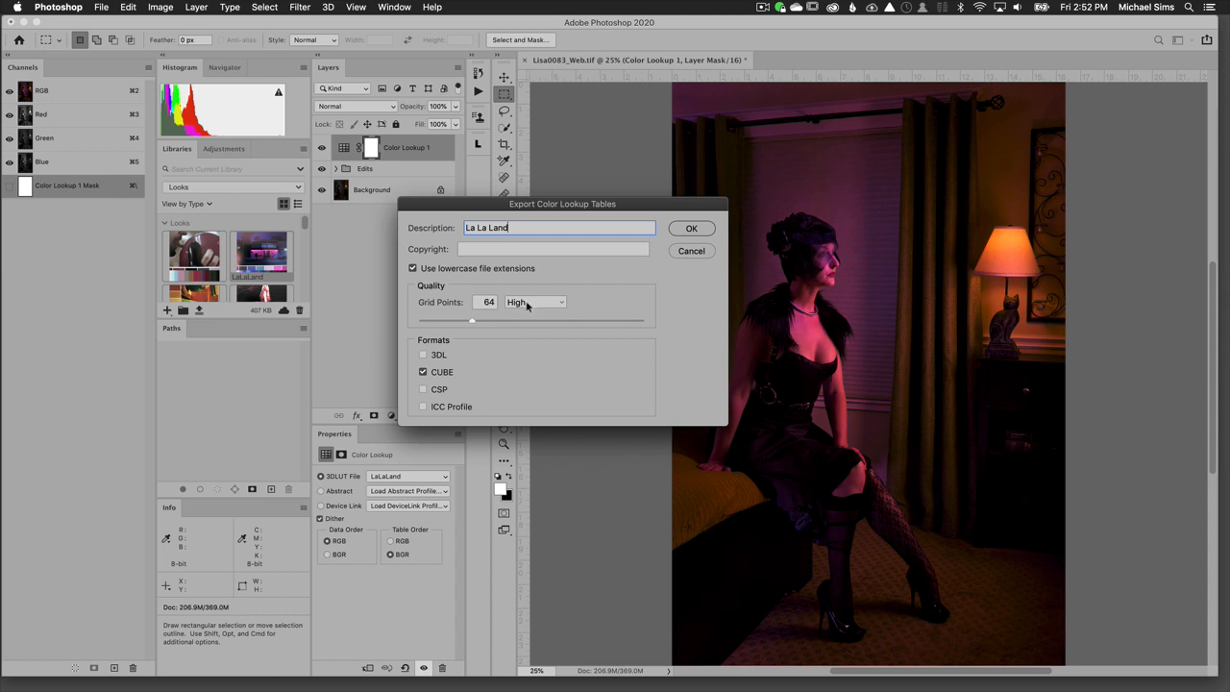
mouse_move(534, 307)
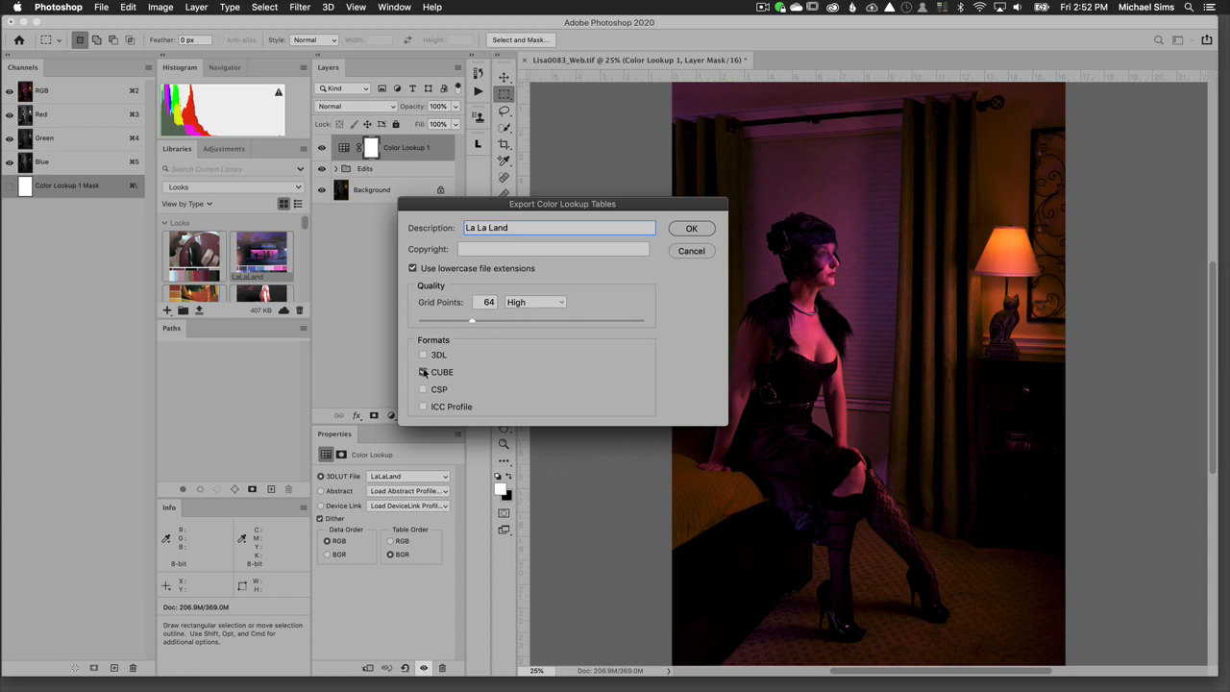
click(423, 372)
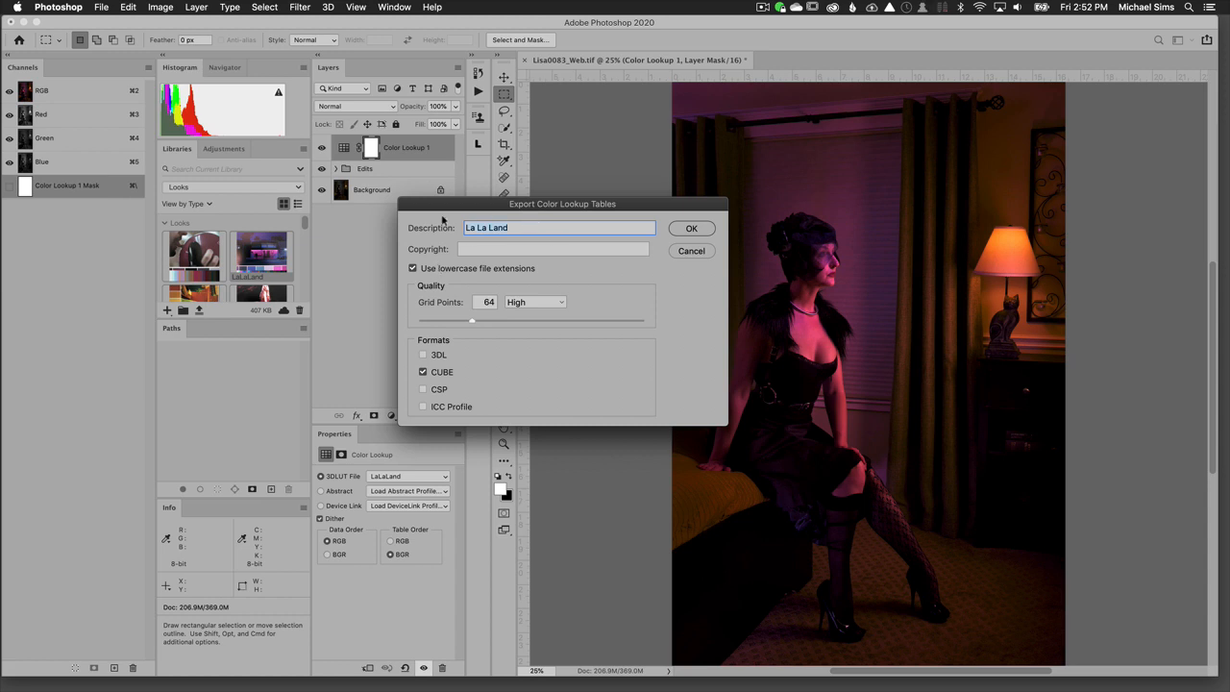
Save the La La Land lookup table to the Desktop.
click(691, 228)
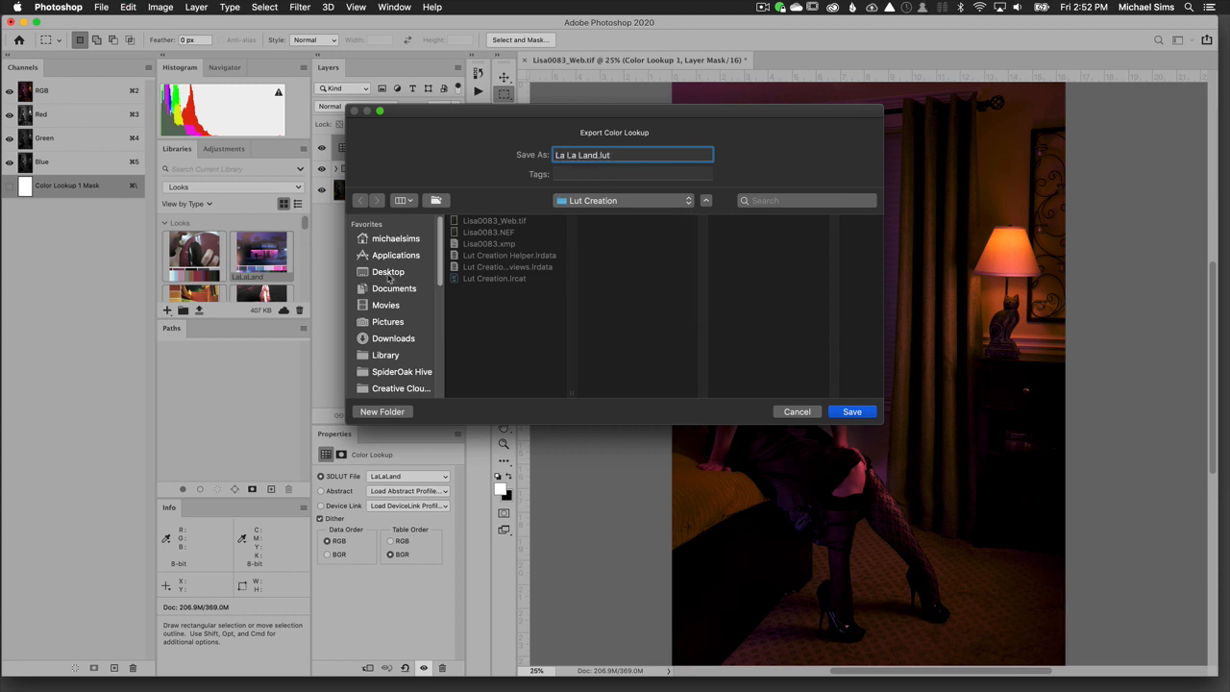
click(388, 271)
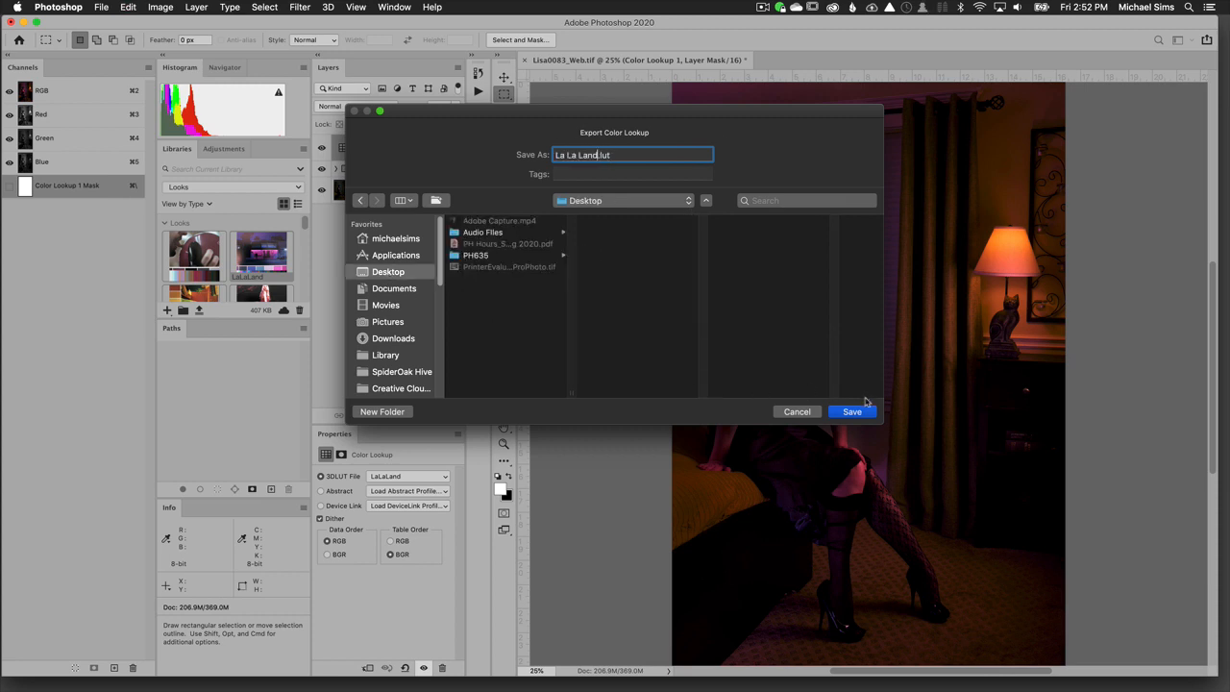
click(852, 411)
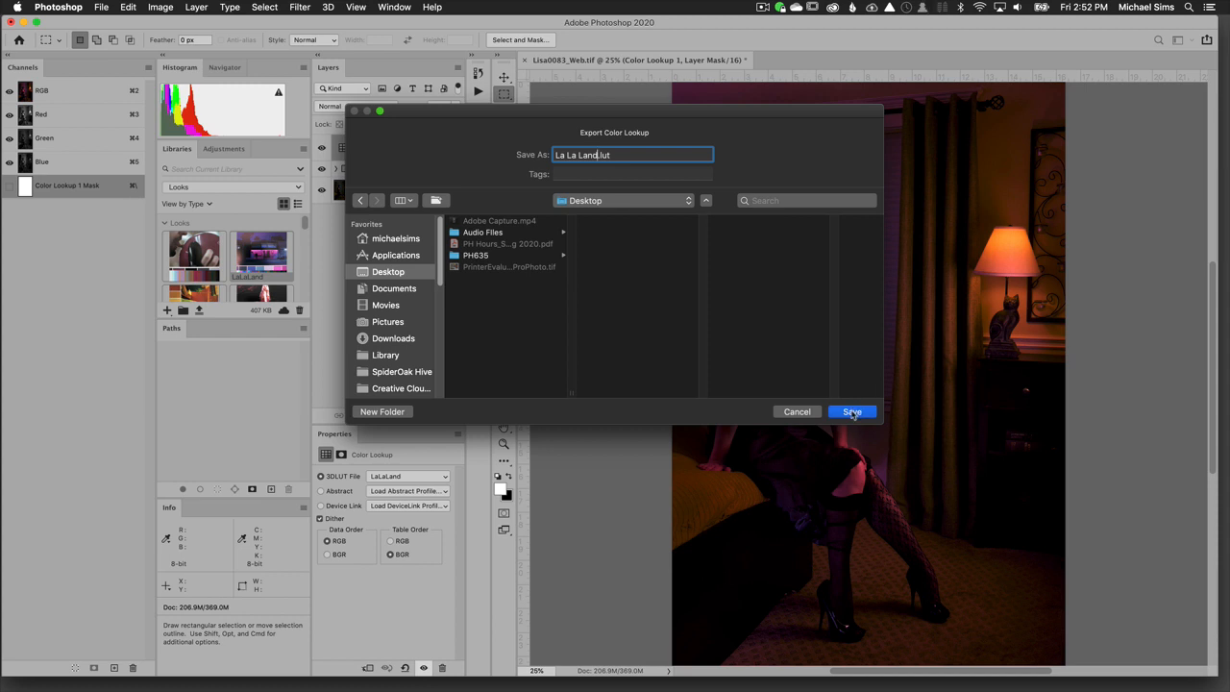
click(851, 411)
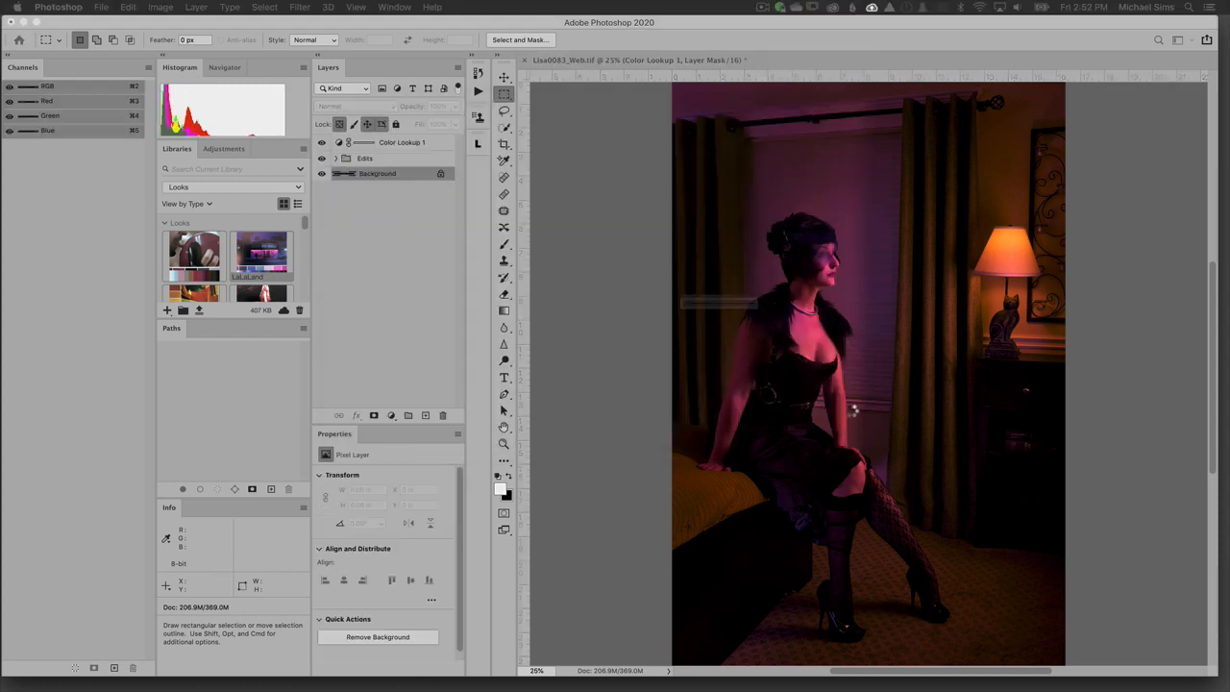
Open Lisa0083.NEF so it loads in Camera Raw 12.2.
click(406, 147)
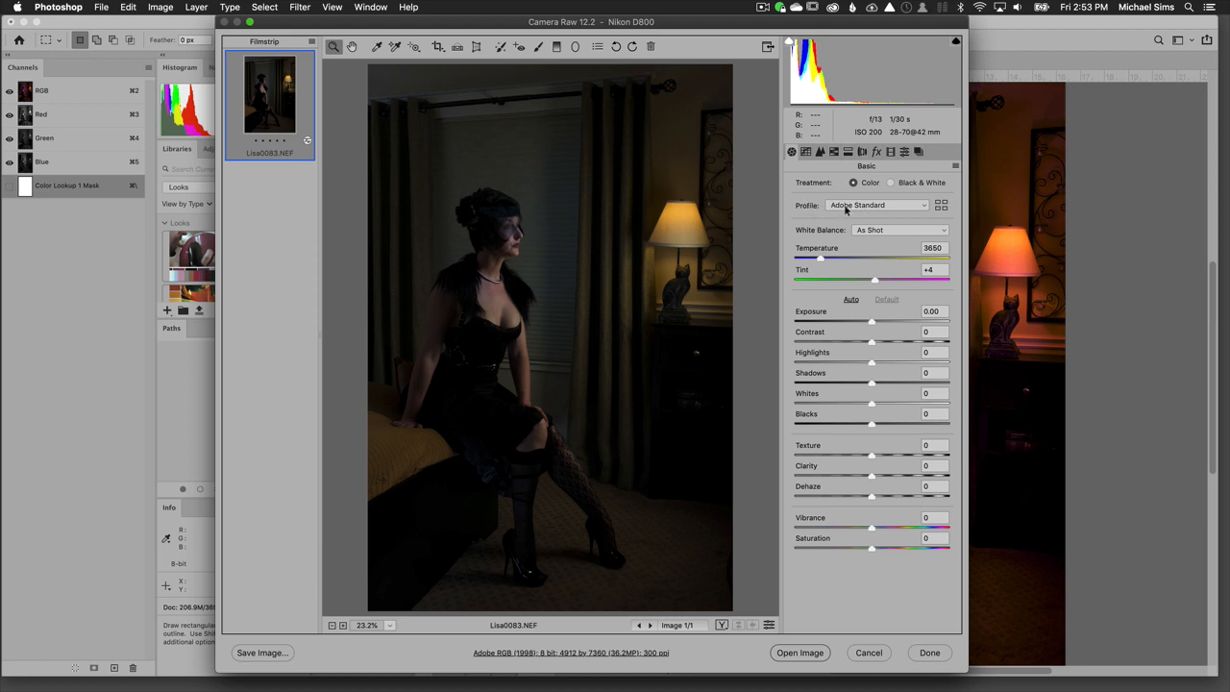
mouse_move(846, 212)
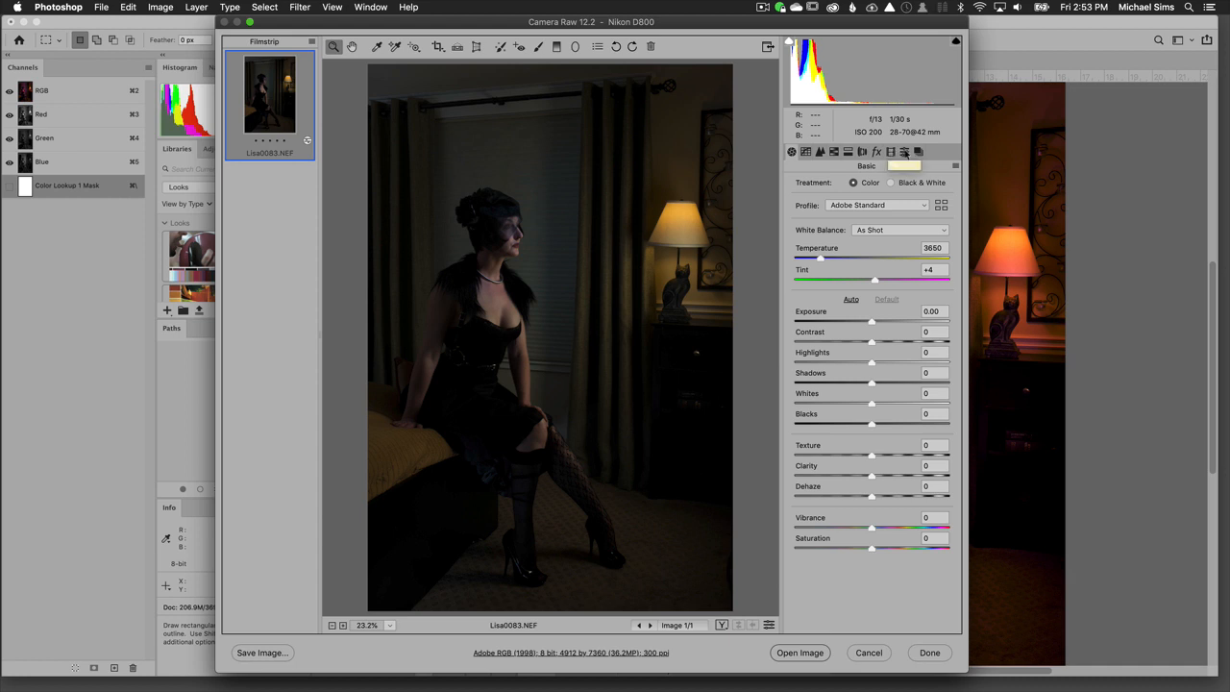
Build a new profile using La La Land.cube as its lookup table, in Adobe RGB space.
click(904, 152)
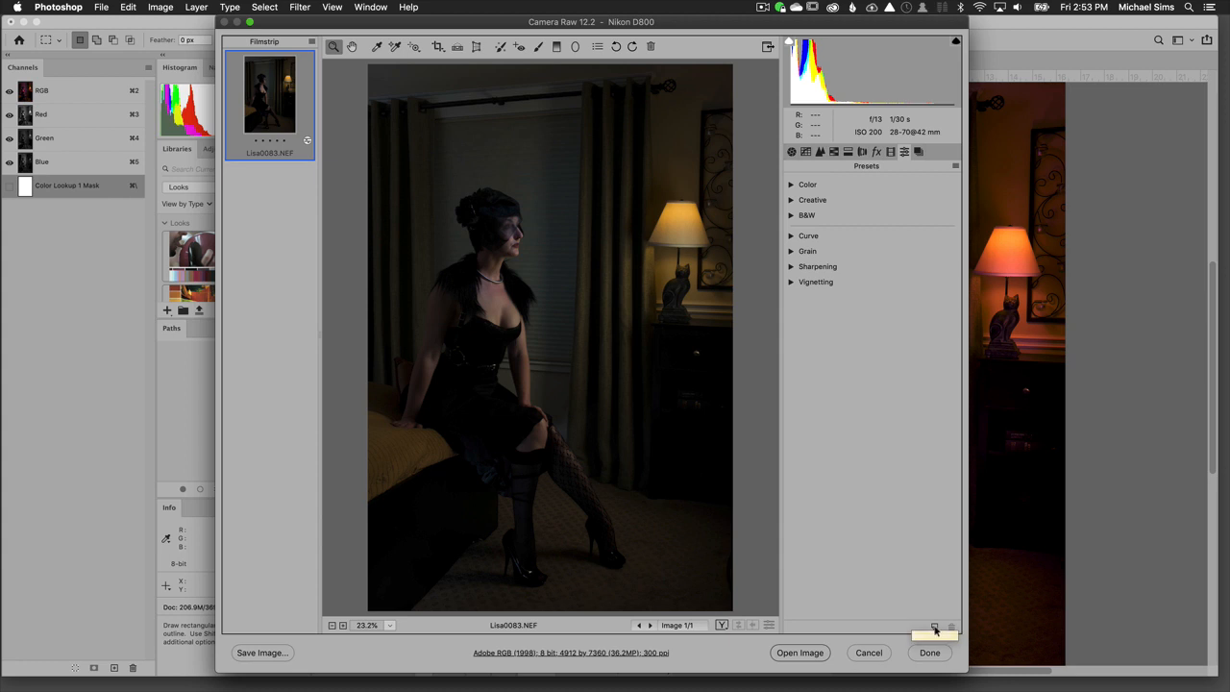
click(955, 165)
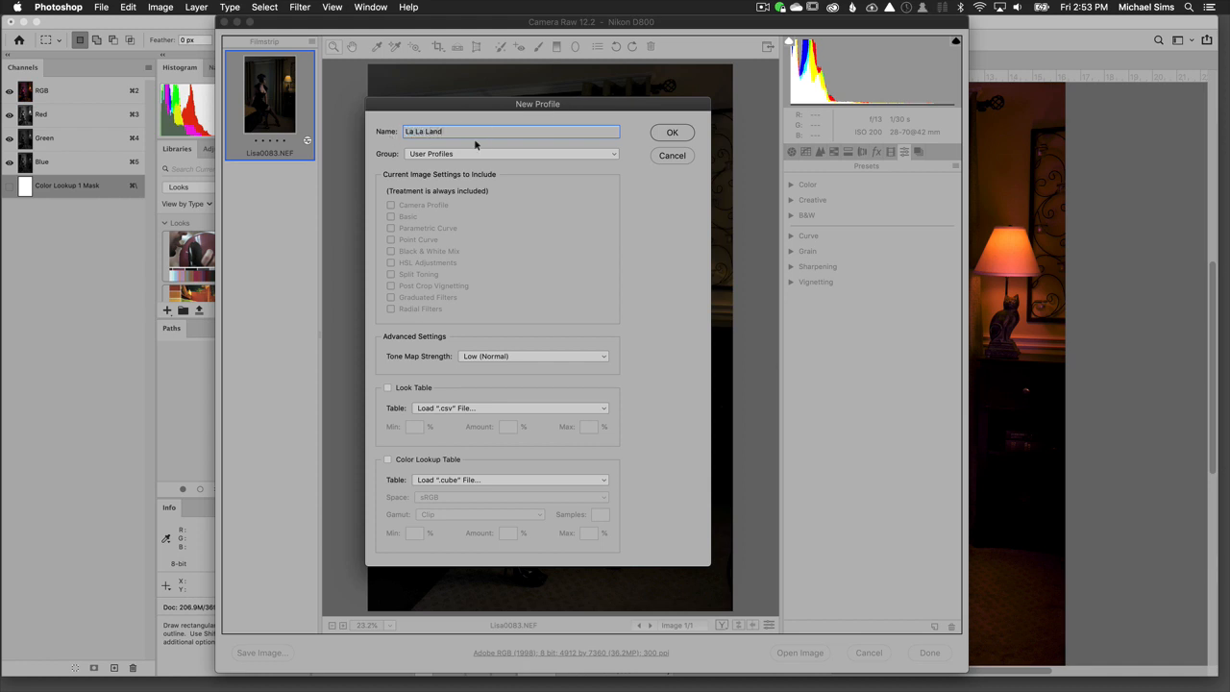
mouse_move(452, 161)
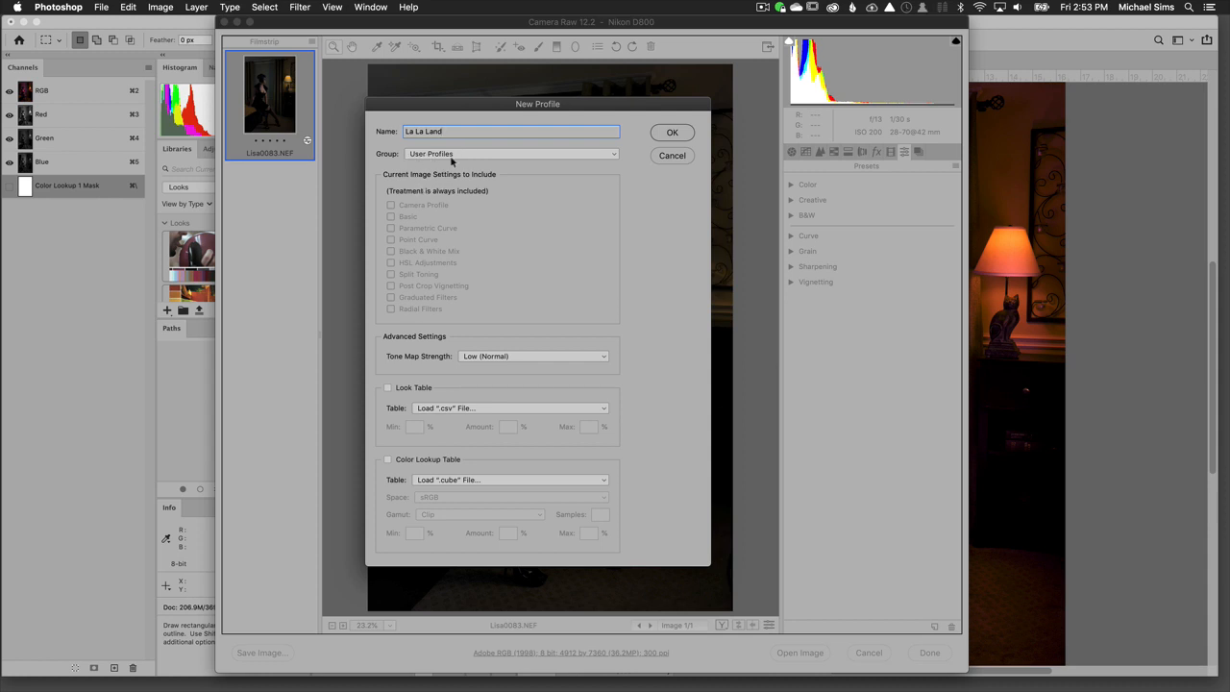
mouse_move(381, 461)
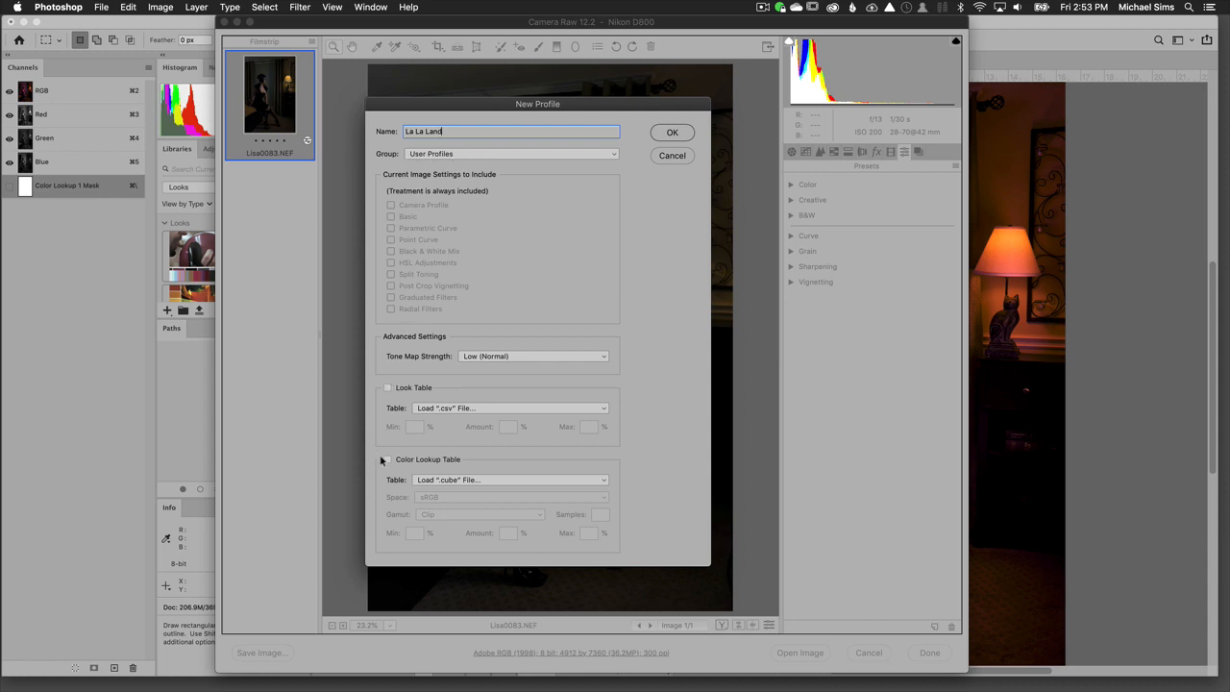
click(509, 480)
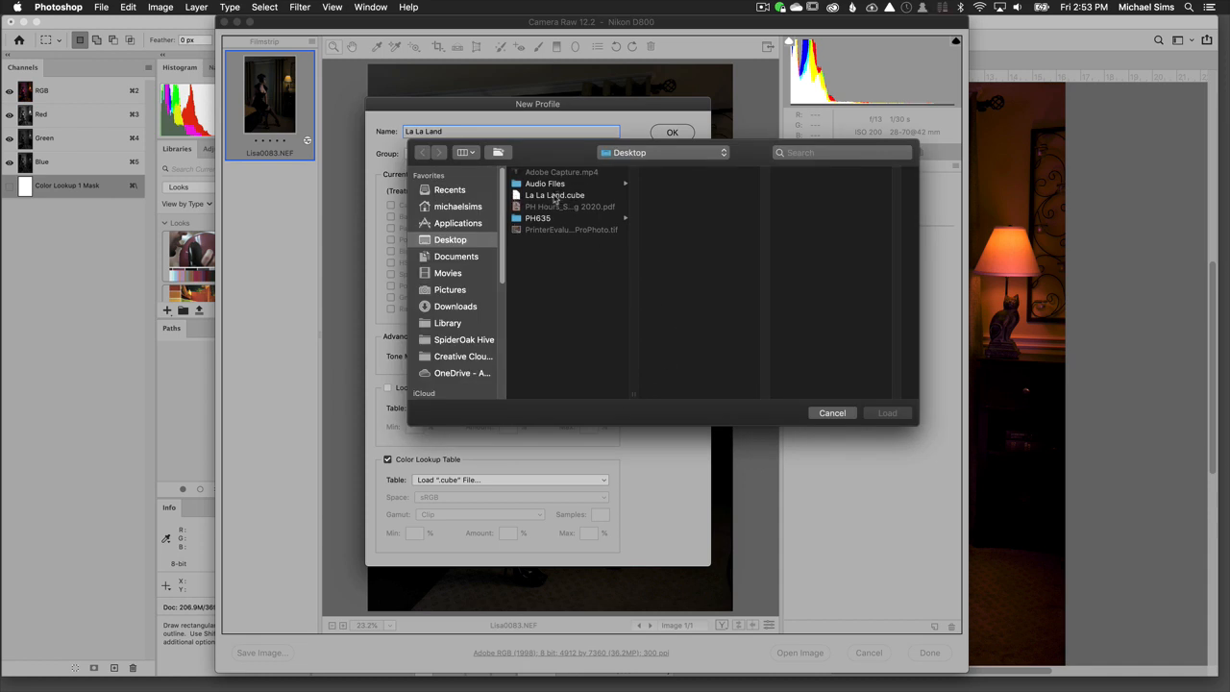
click(554, 195)
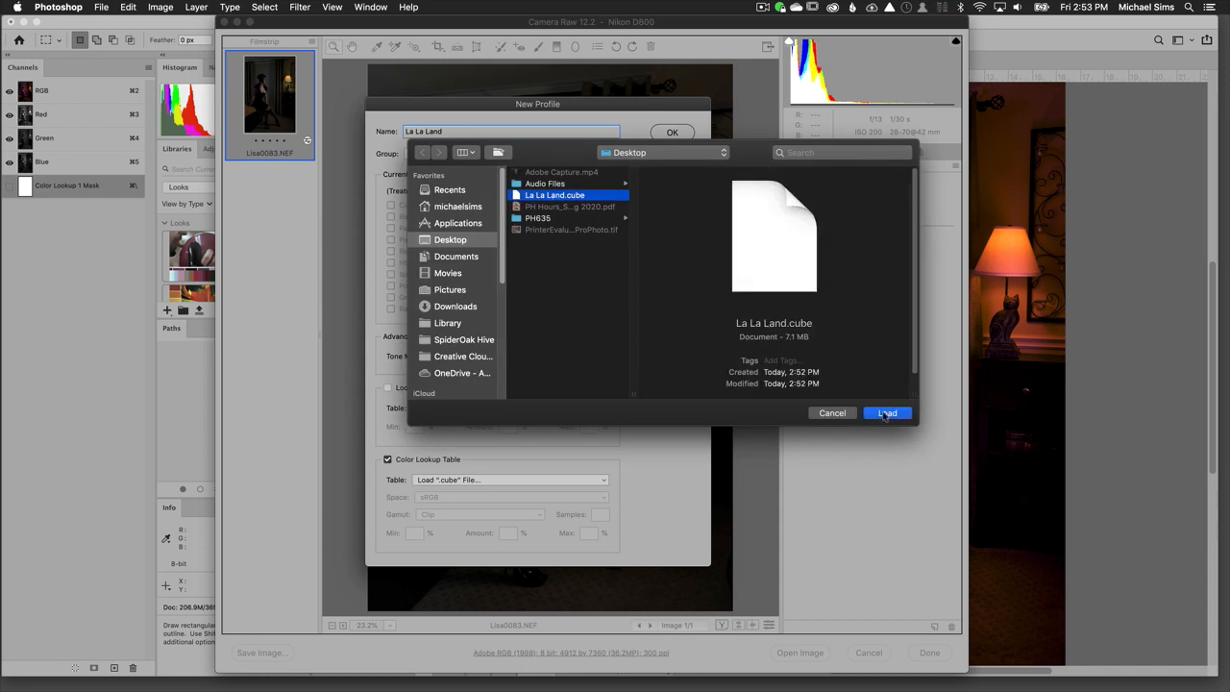
click(886, 413)
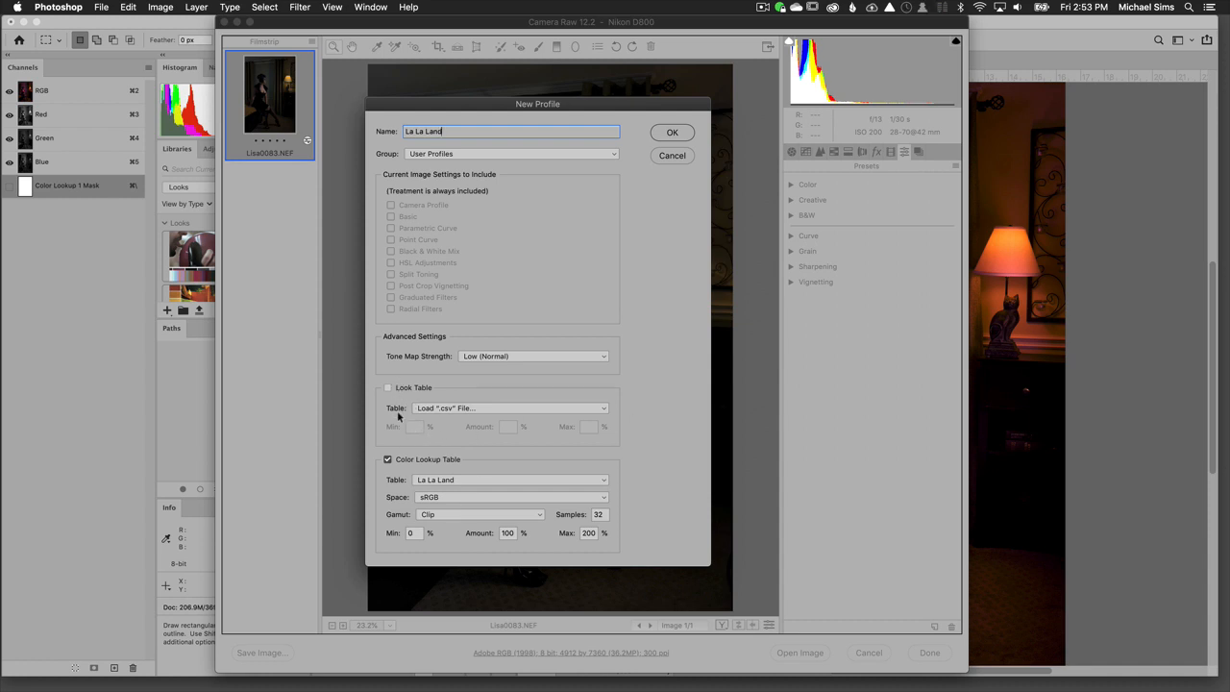
mouse_move(513, 535)
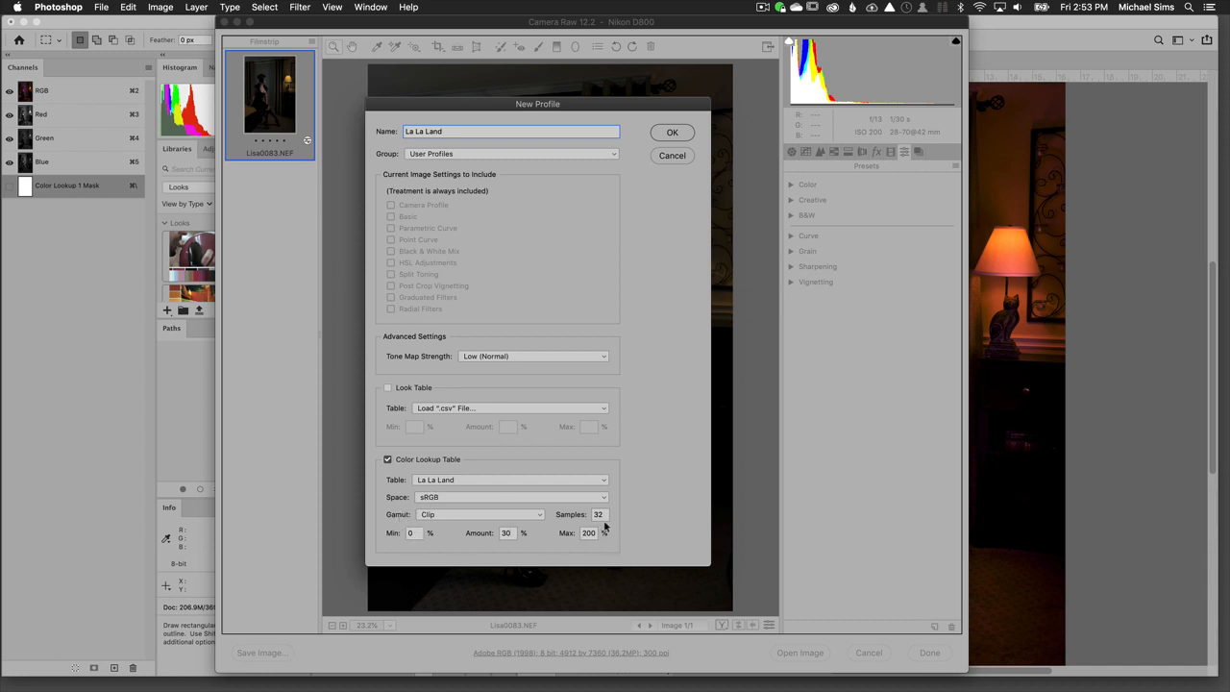
click(510, 497)
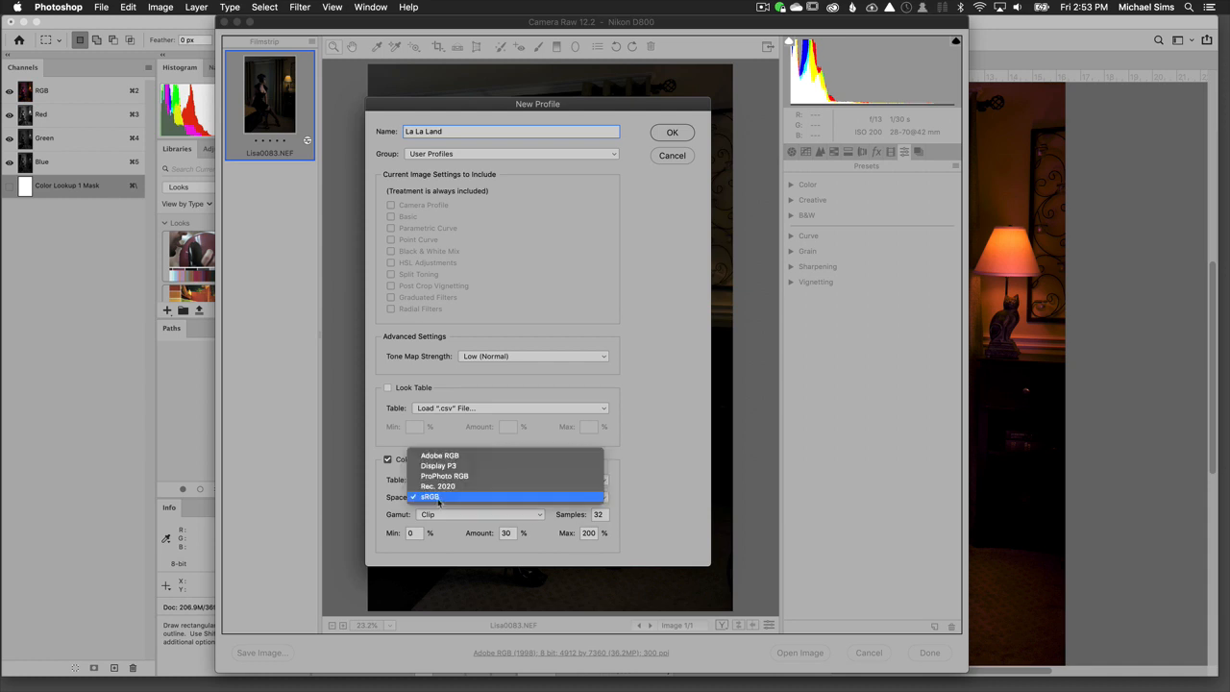
click(439, 454)
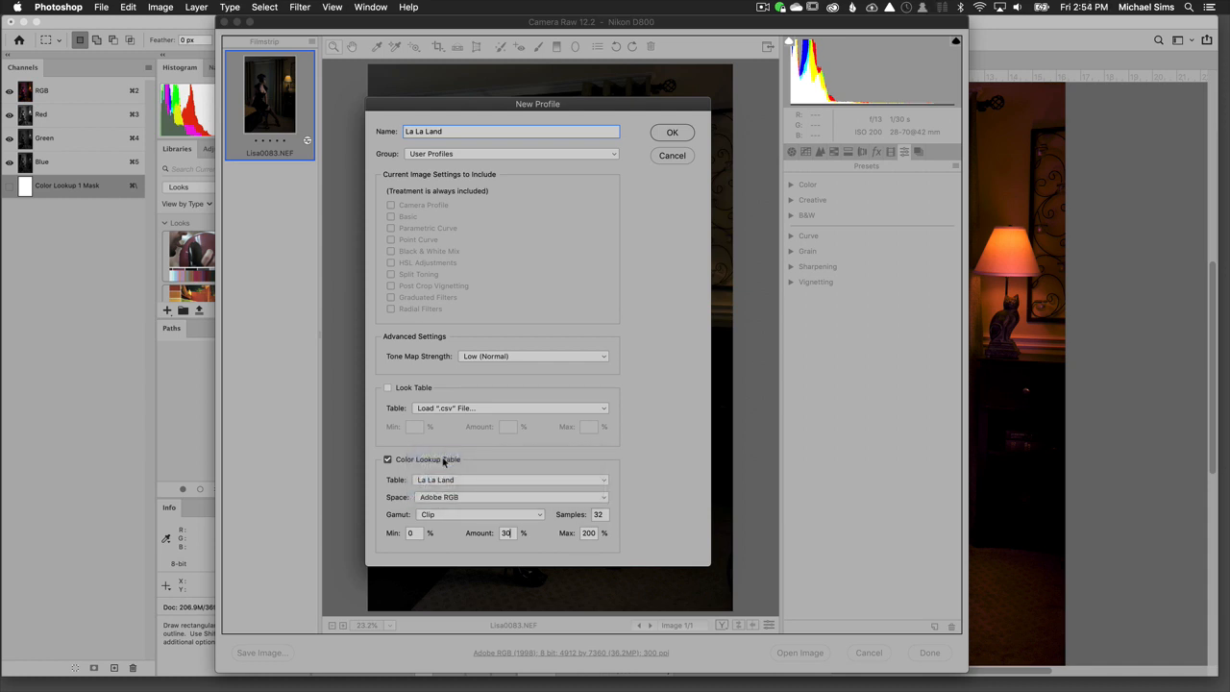
mouse_move(452, 513)
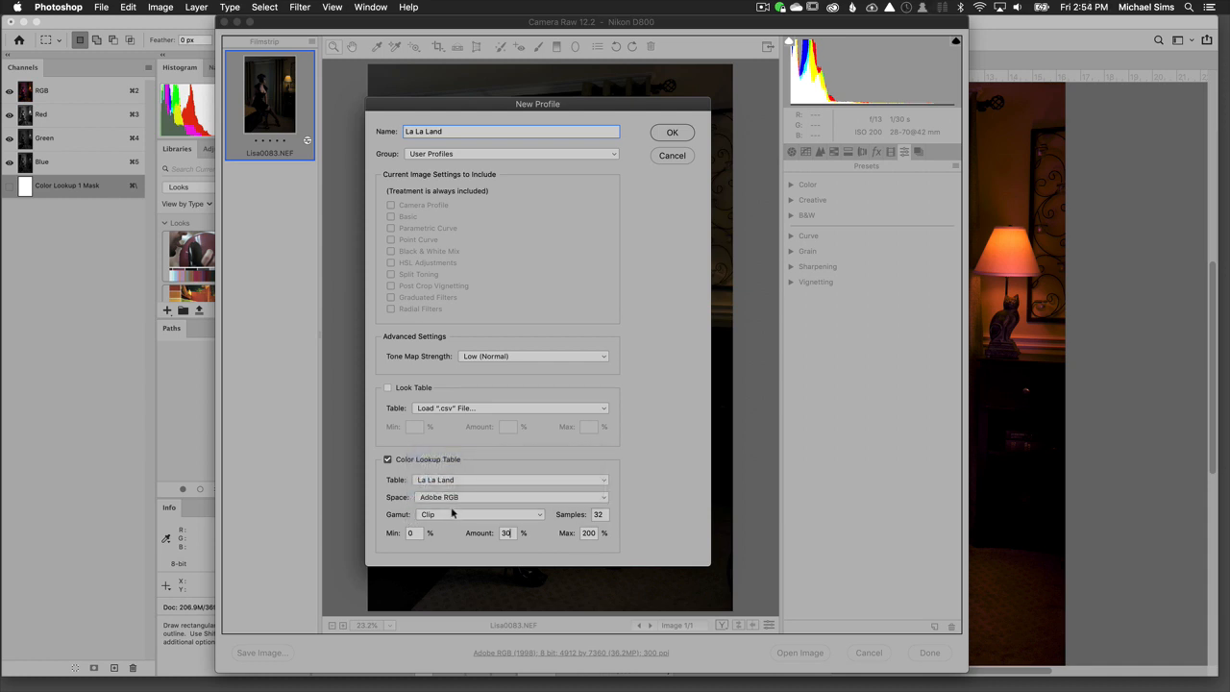
mouse_move(459, 502)
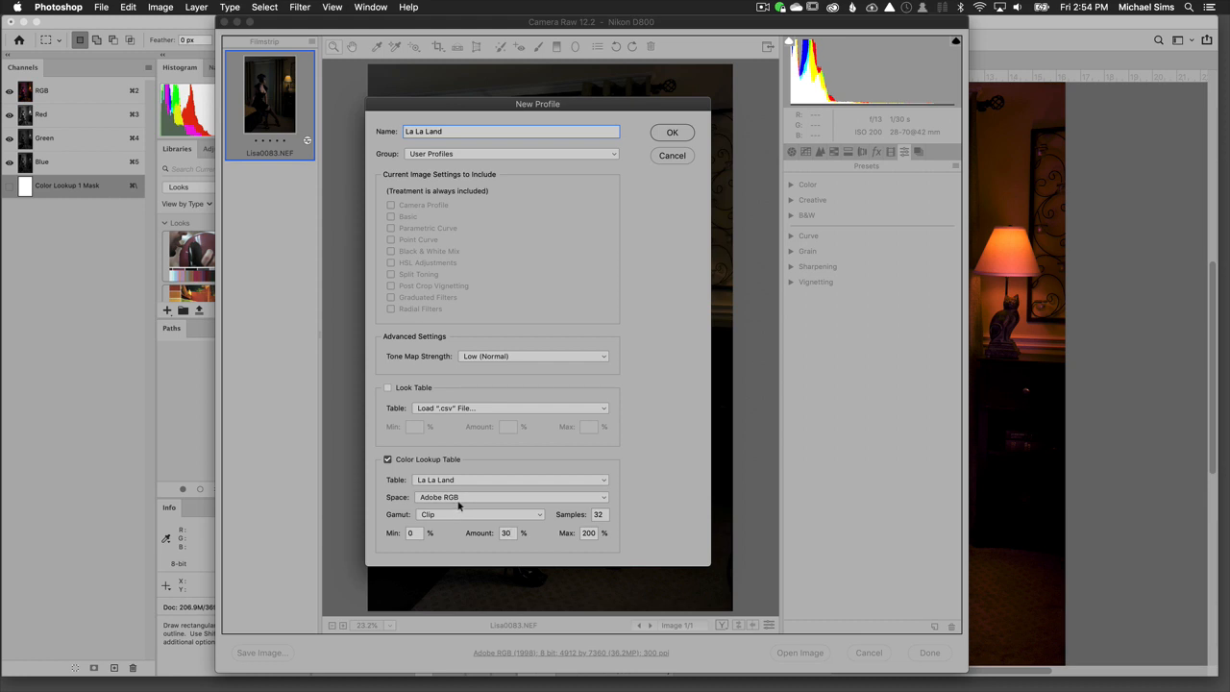
mouse_move(660, 130)
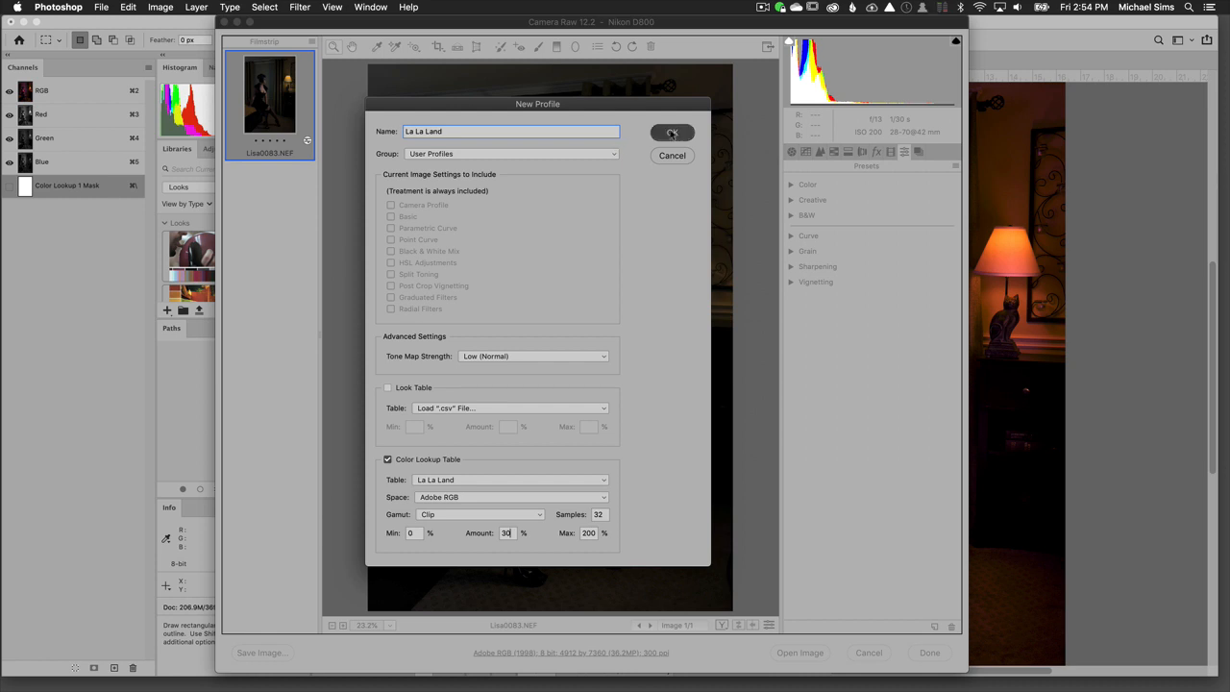
Save the La La Land profile and expand User Profiles in the profile browser.
click(673, 131)
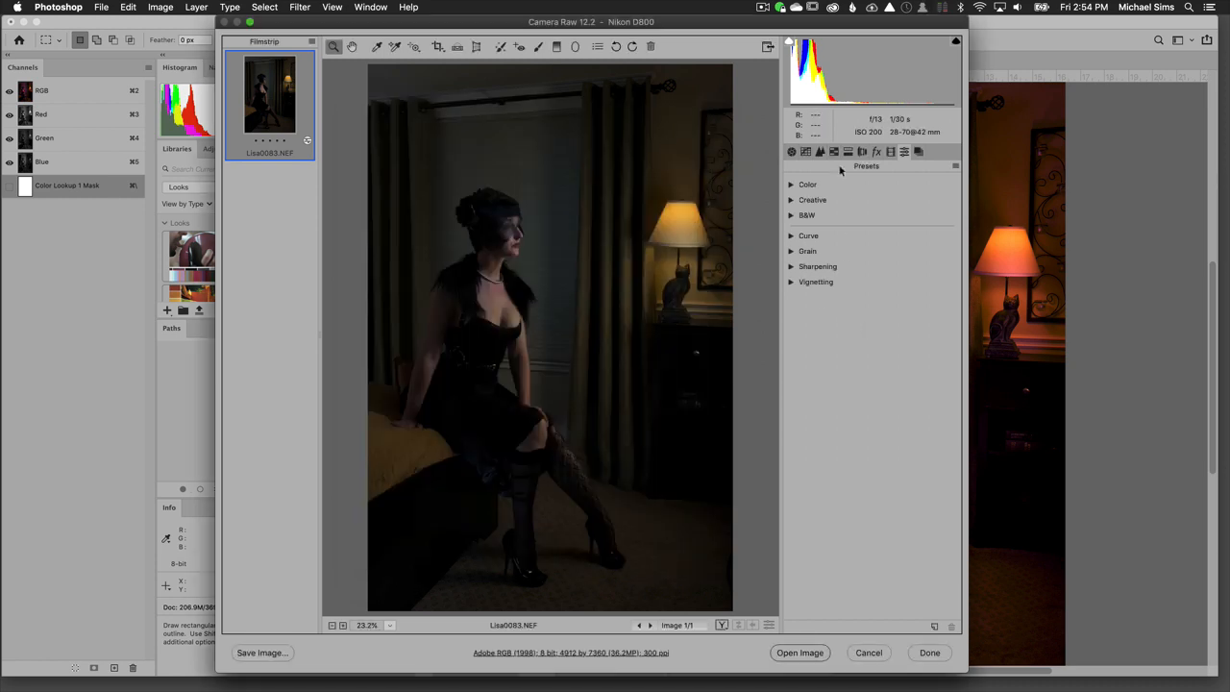
click(791, 152)
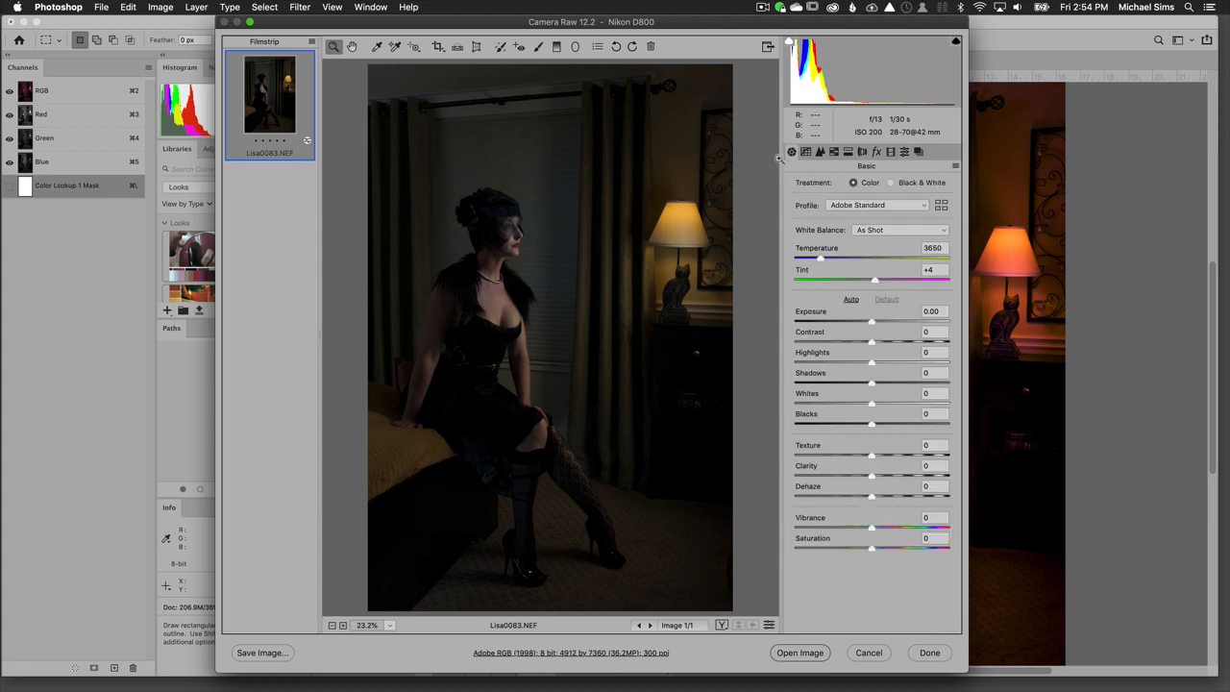
mouse_move(851, 198)
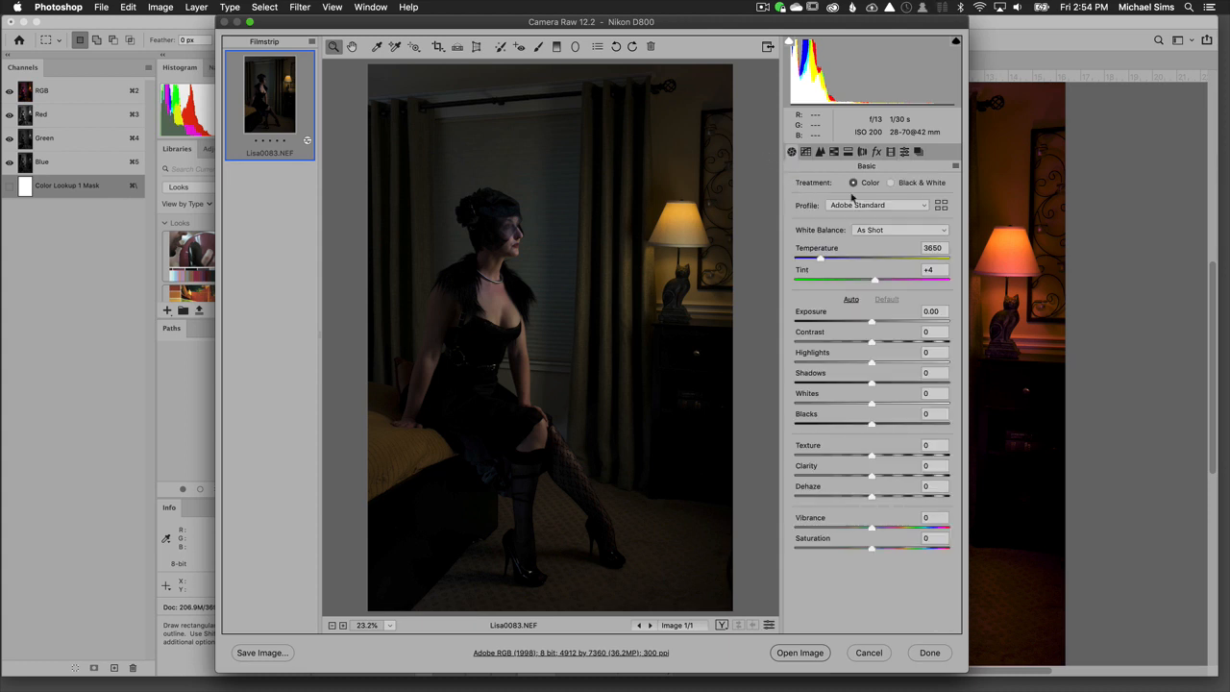
click(941, 204)
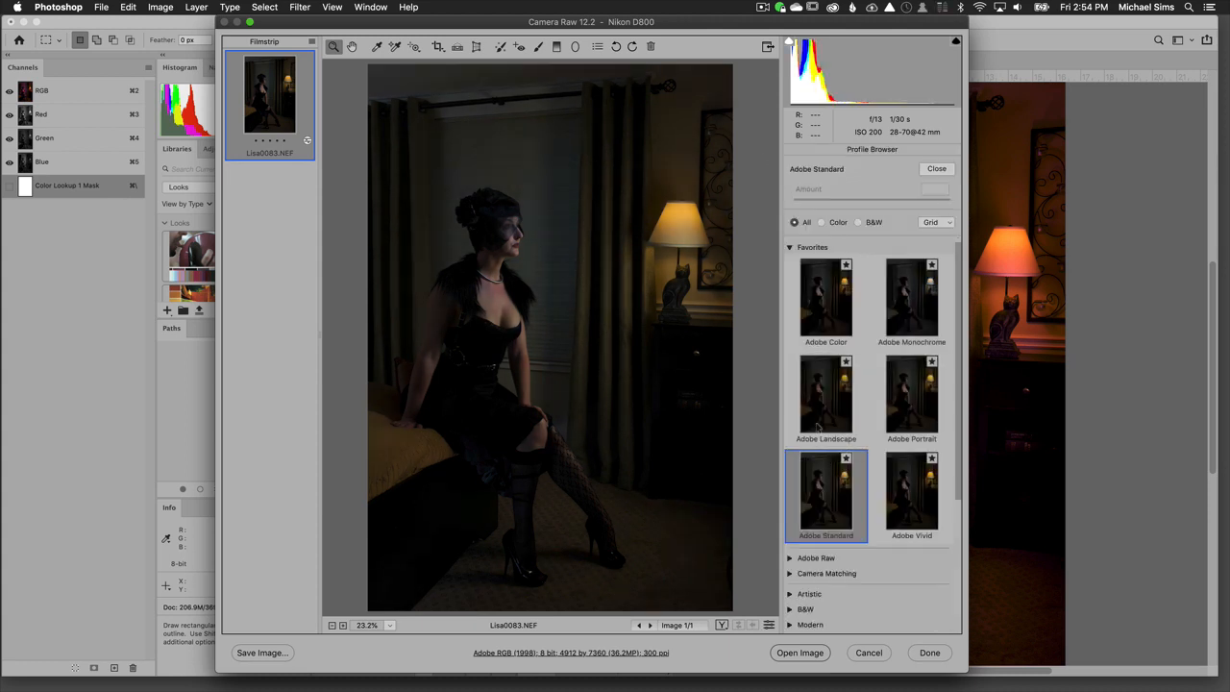
click(790, 247)
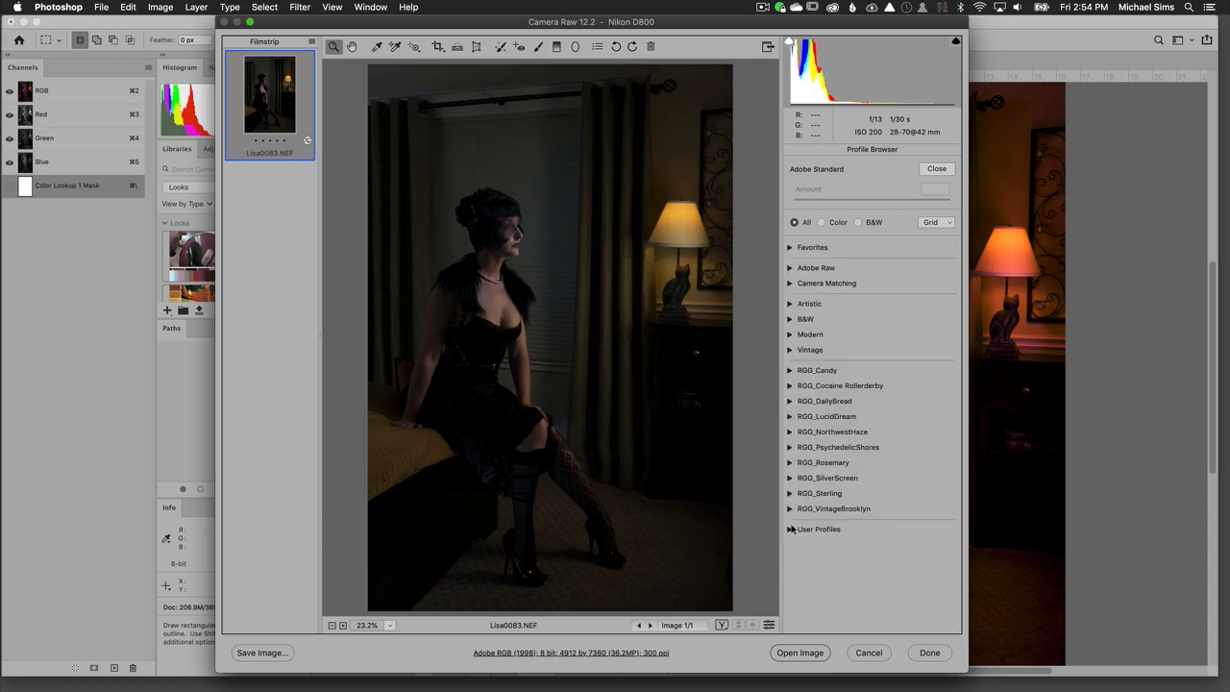
click(791, 528)
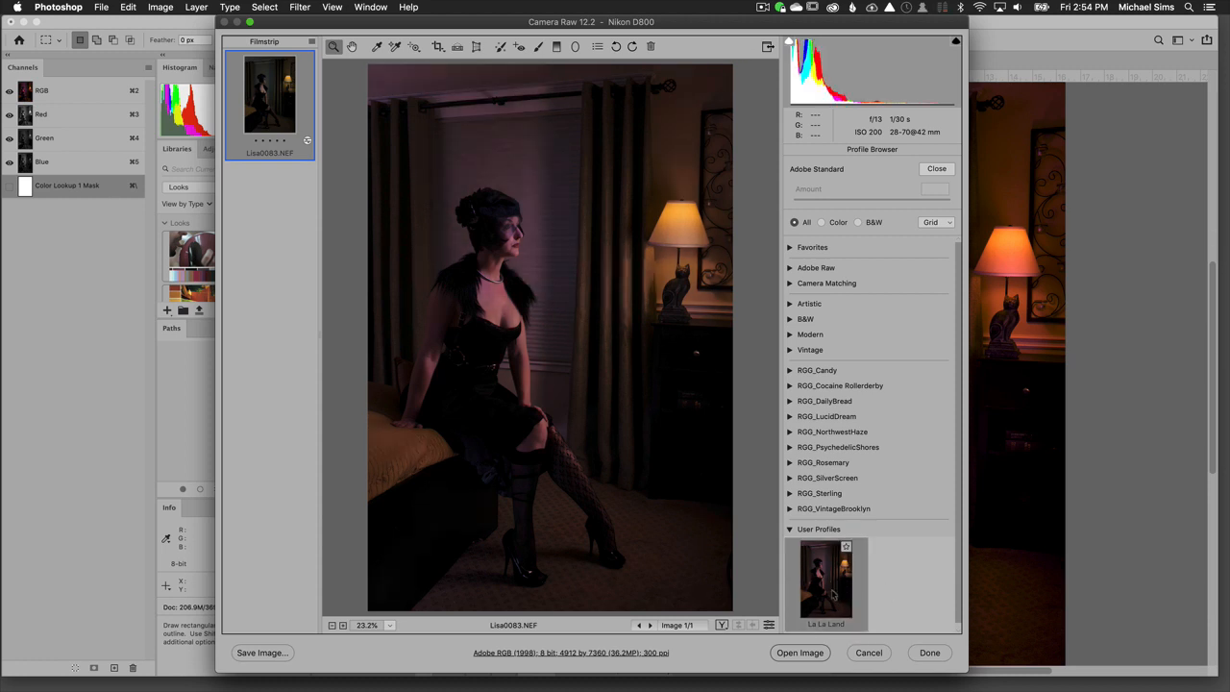
Apply the La La Land profile to the photo and close Camera Raw with Done.
click(826, 579)
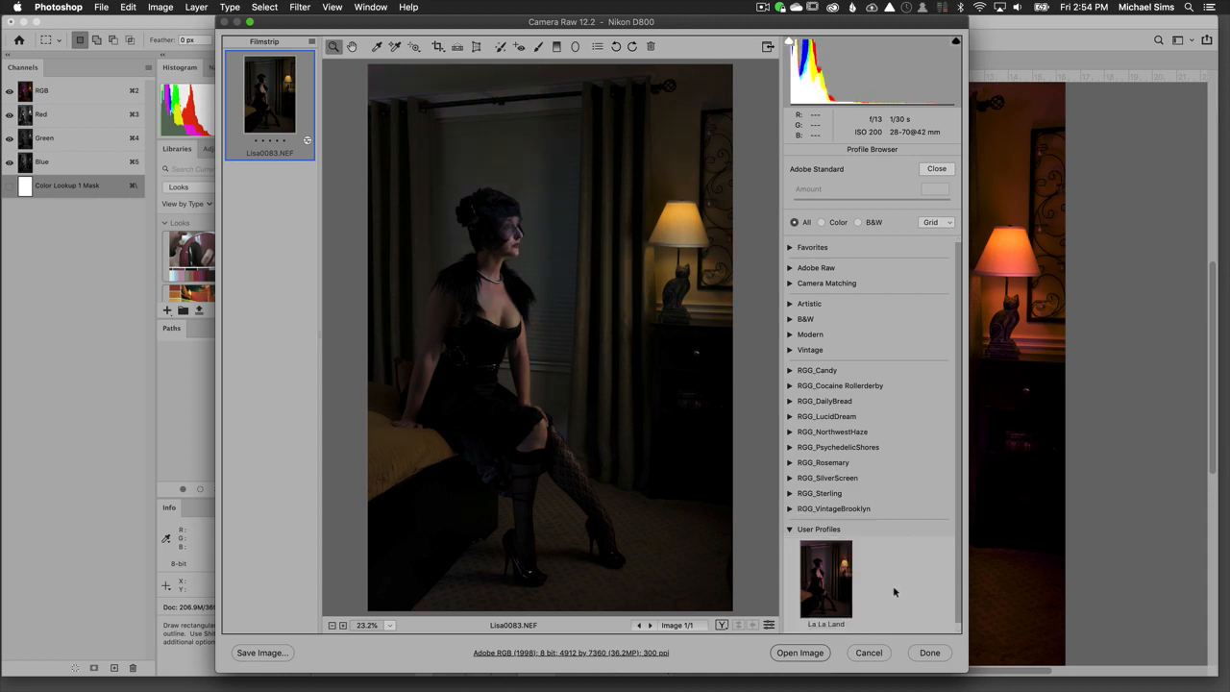
mouse_move(902, 470)
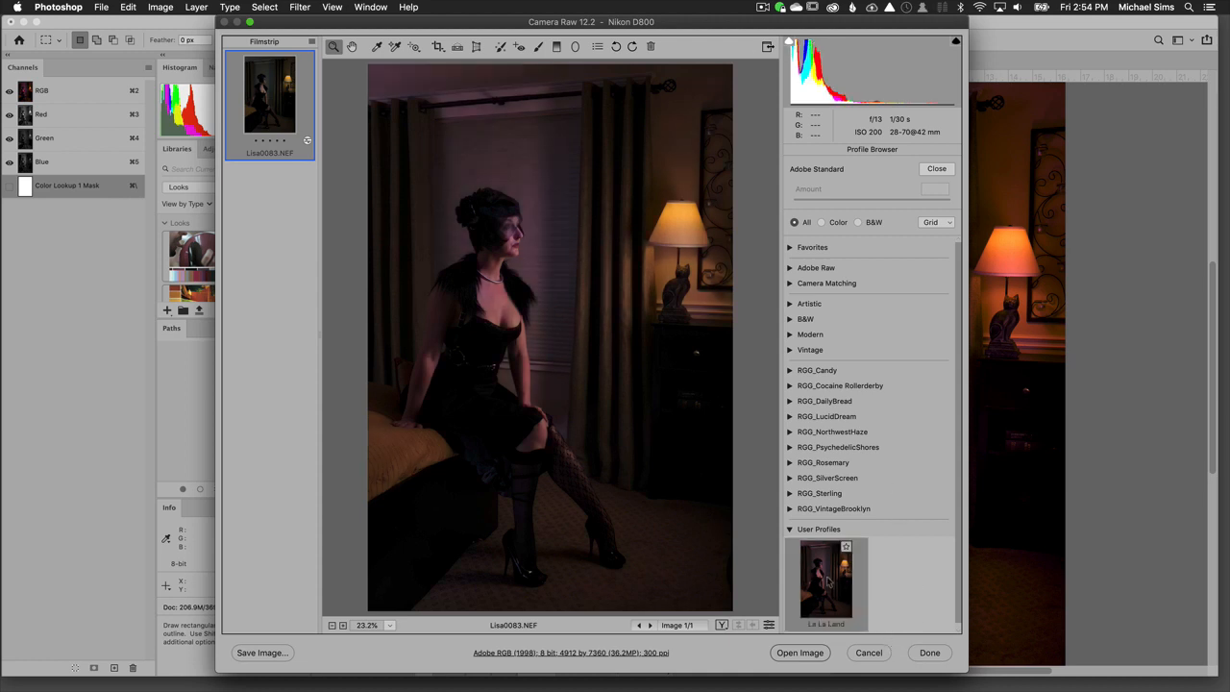
click(825, 581)
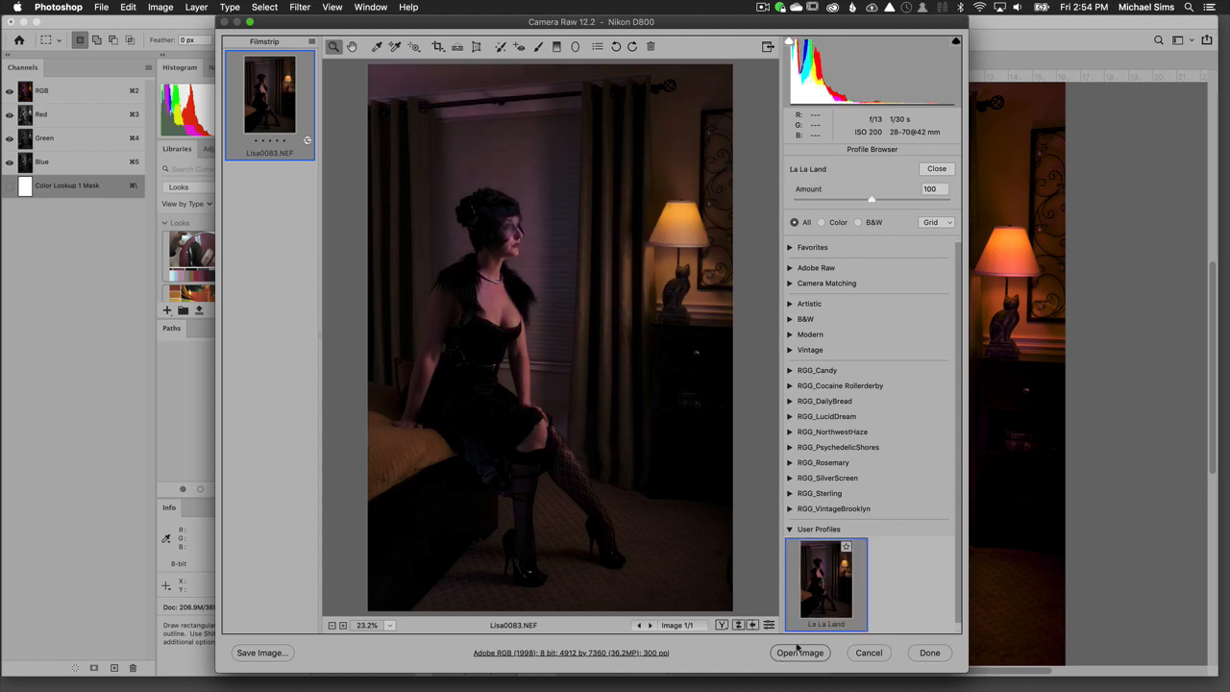
click(928, 652)
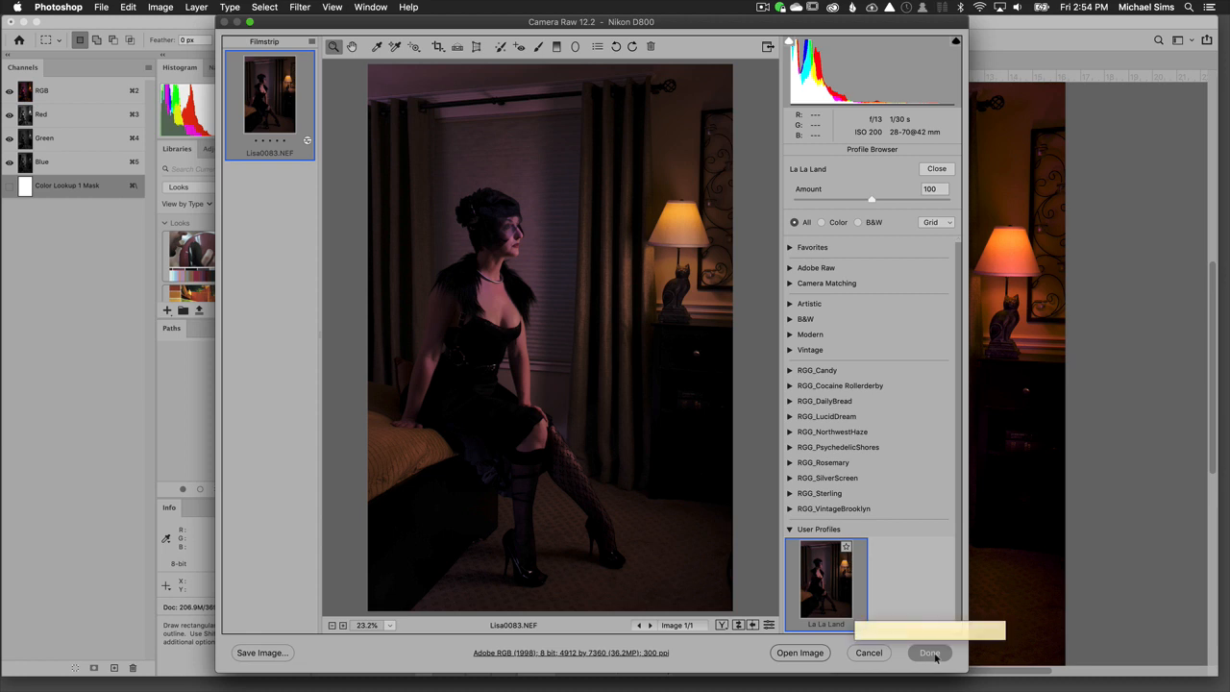
click(929, 653)
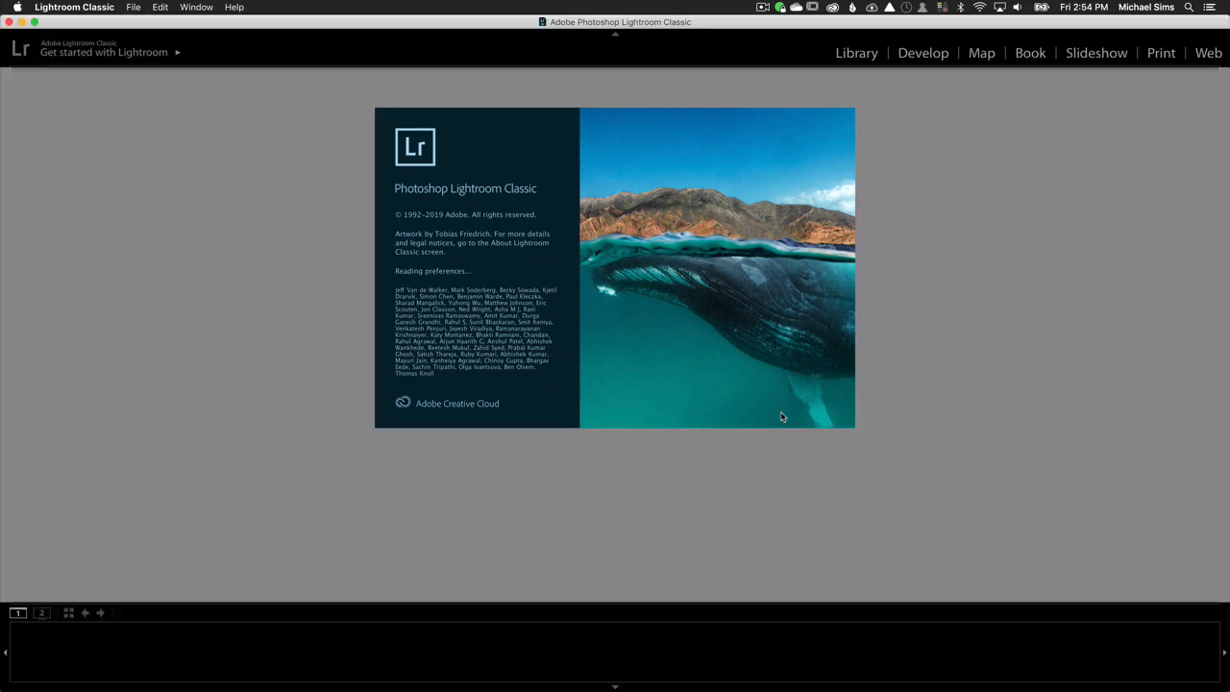
mouse_move(826, 181)
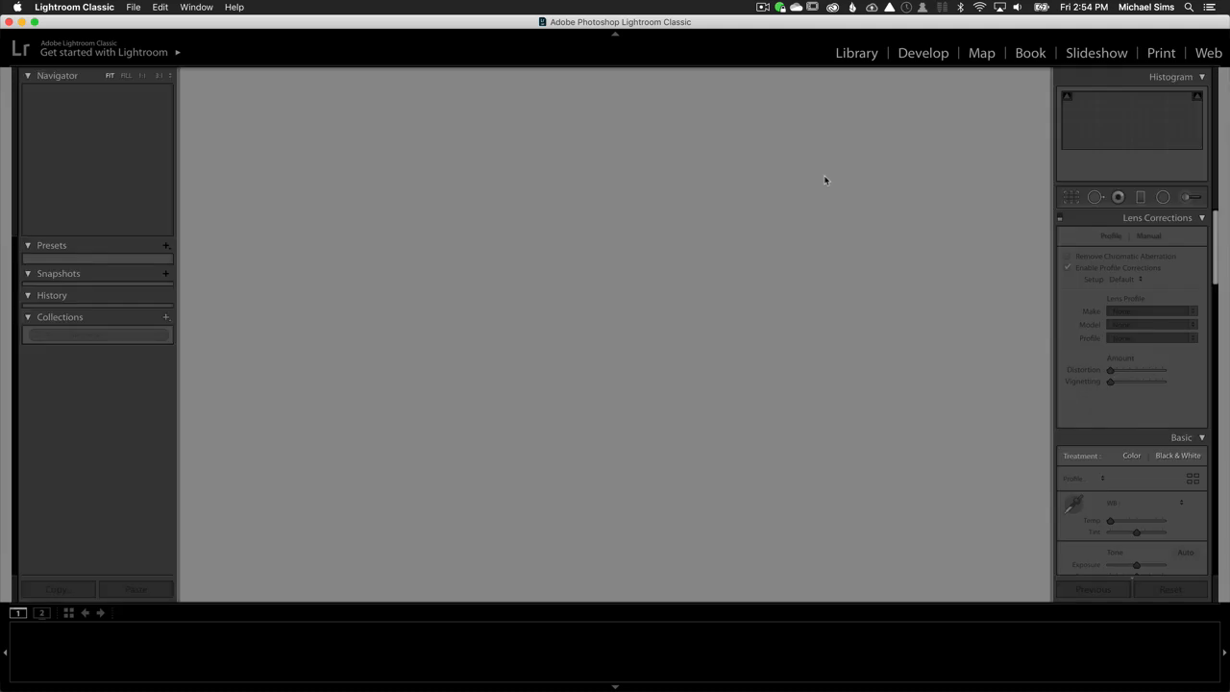
Apply La La Land from the Basic panel's Profile Browser to Lisa0083.
click(921, 52)
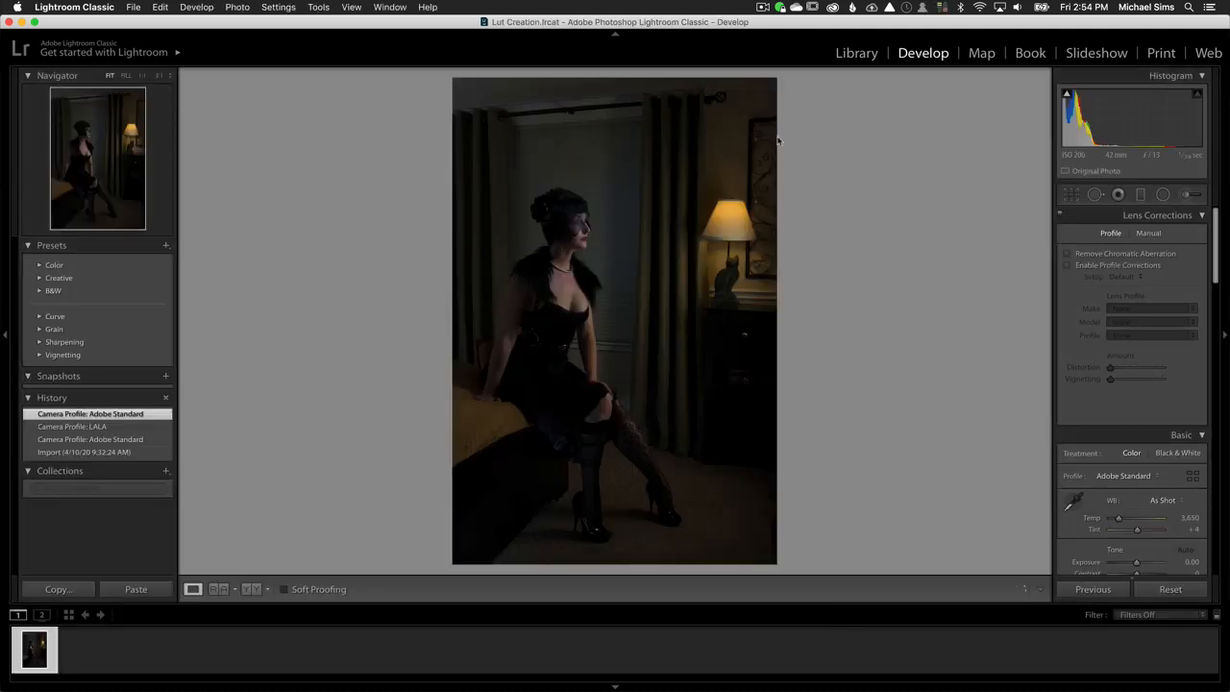
mouse_move(1171, 267)
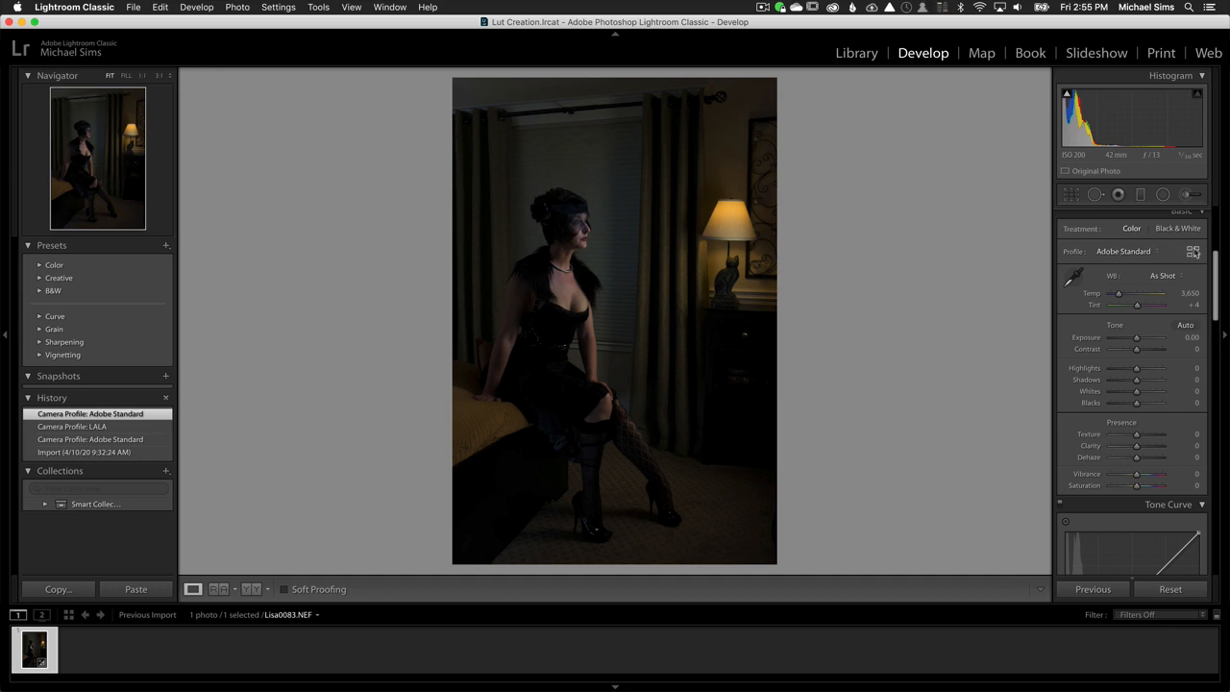
click(1193, 251)
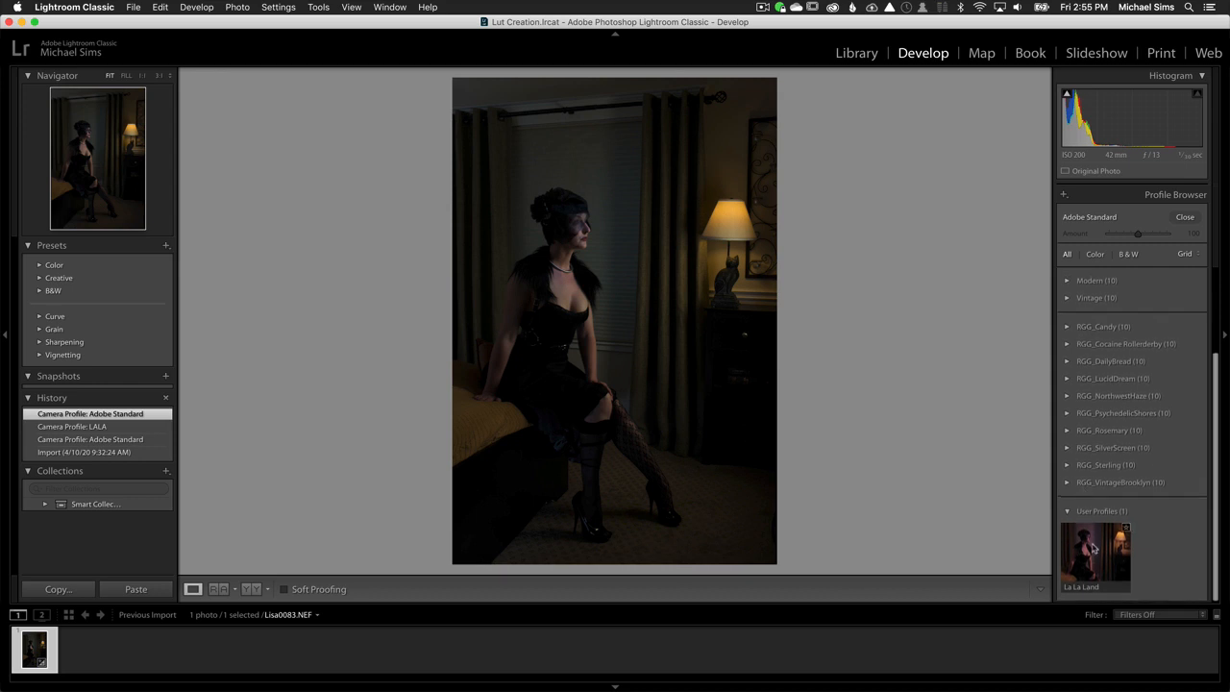
click(1095, 555)
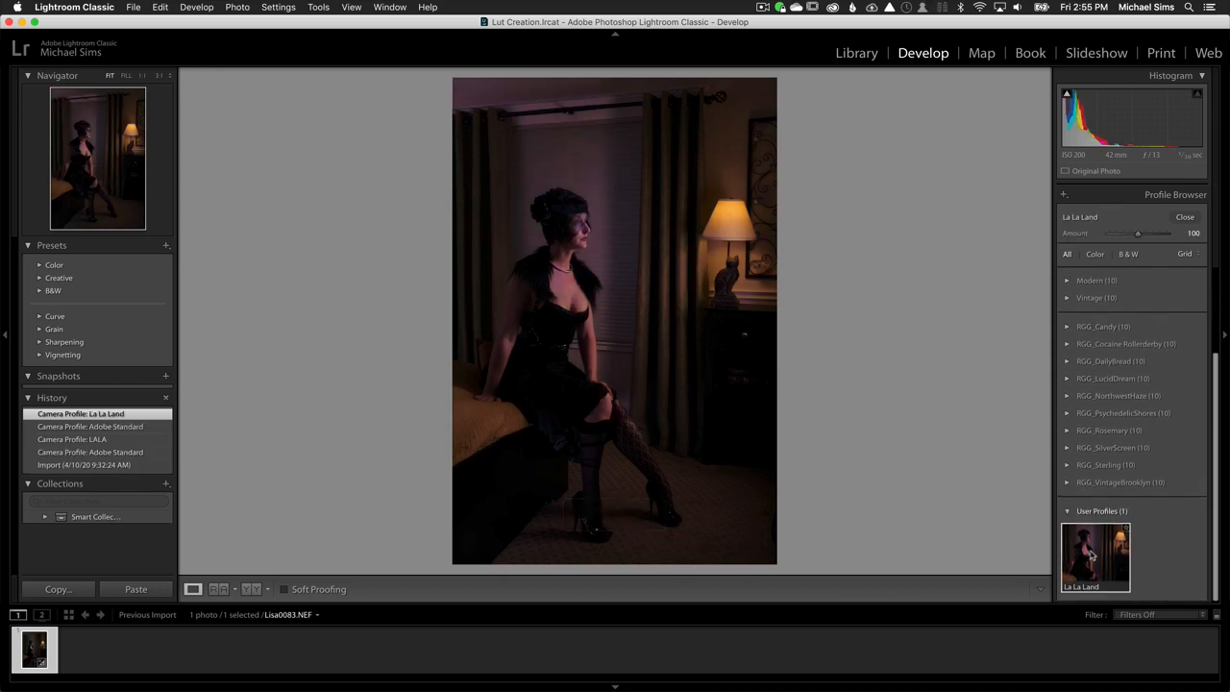
mouse_move(1008, 424)
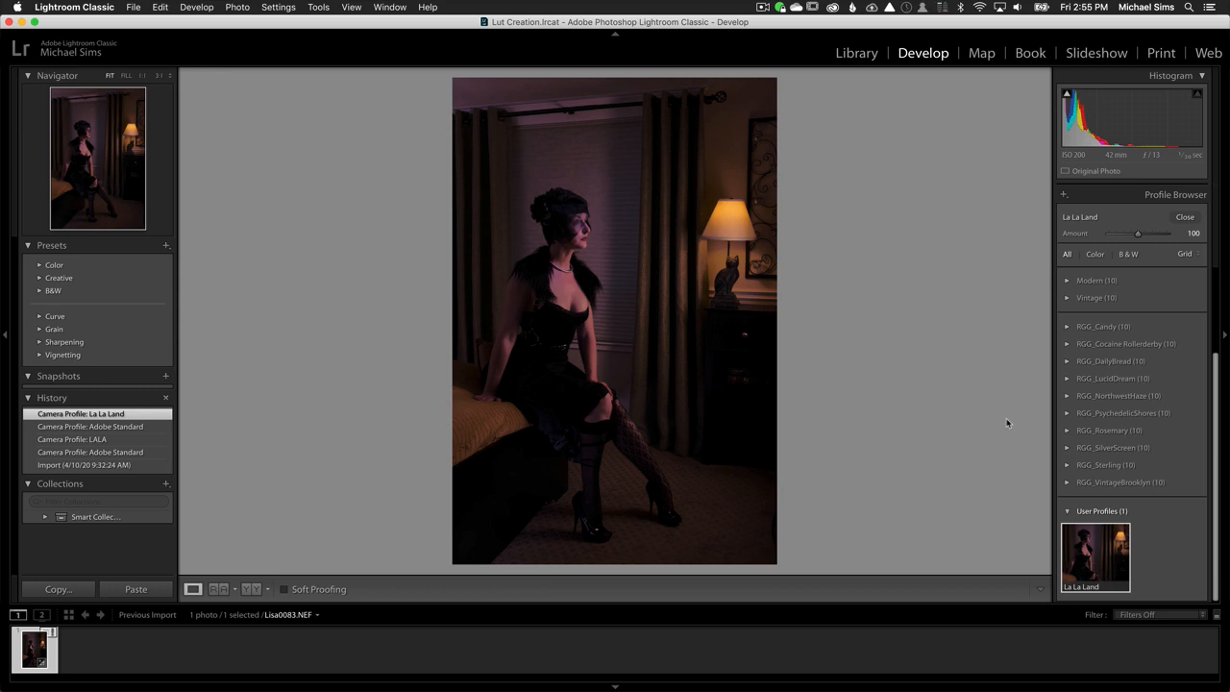
mouse_move(1017, 385)
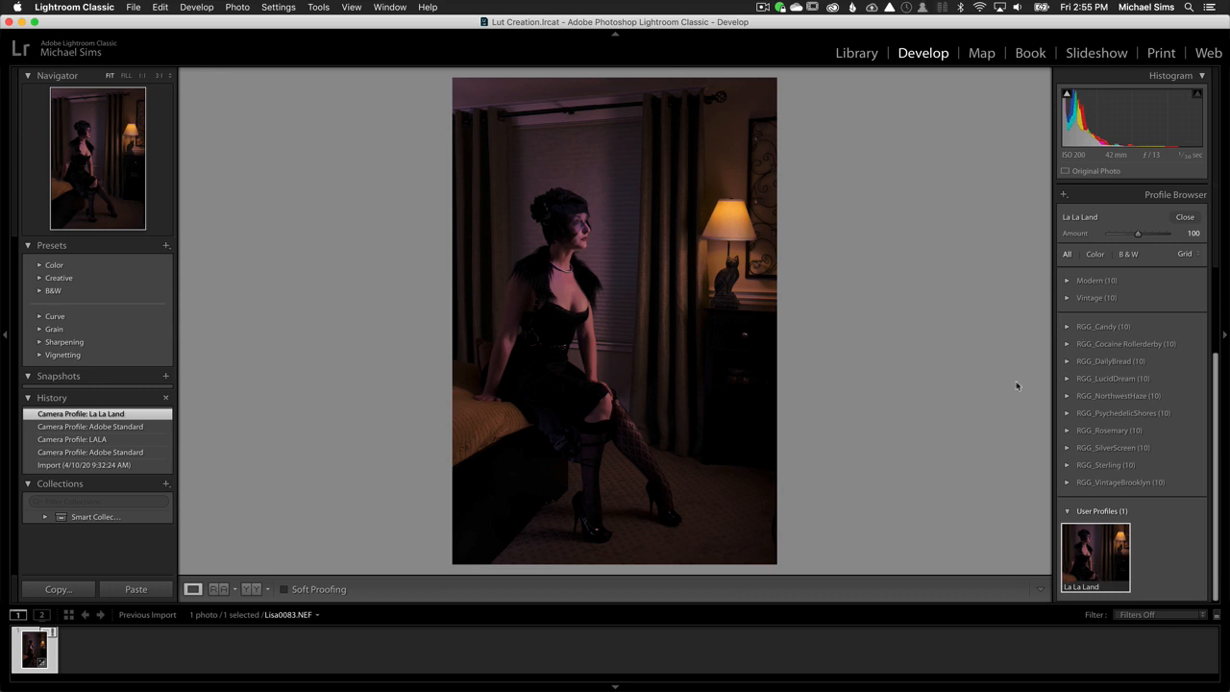
mouse_move(885, 228)
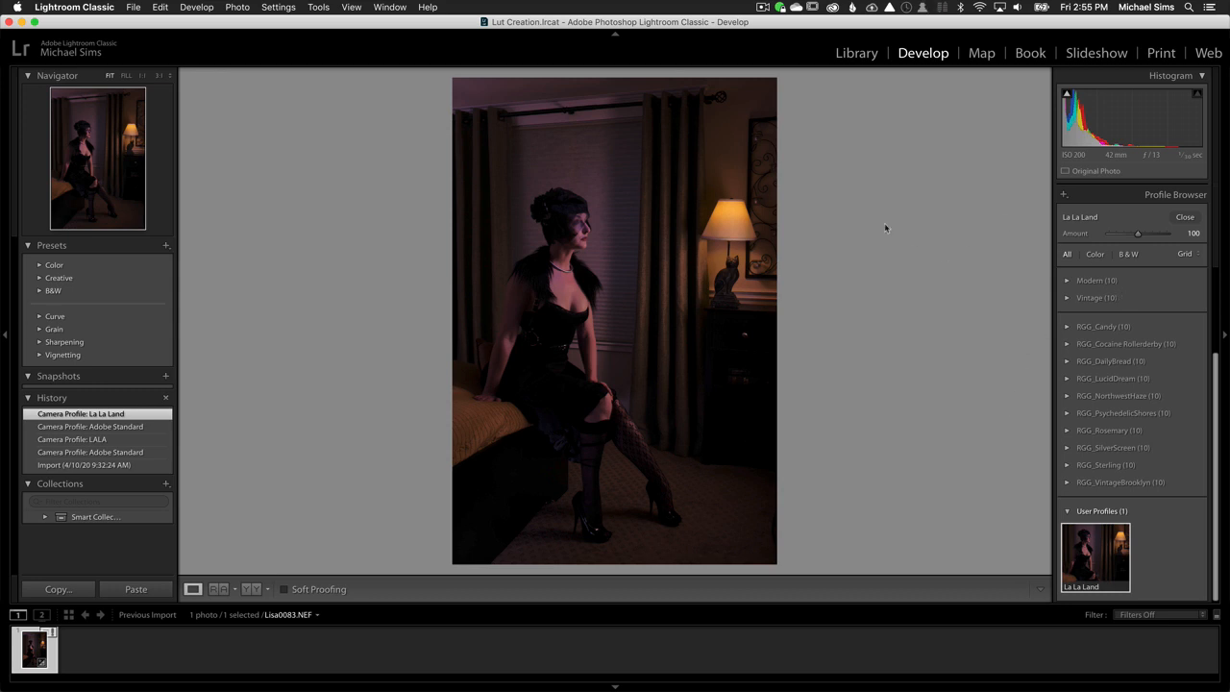
mouse_move(899, 198)
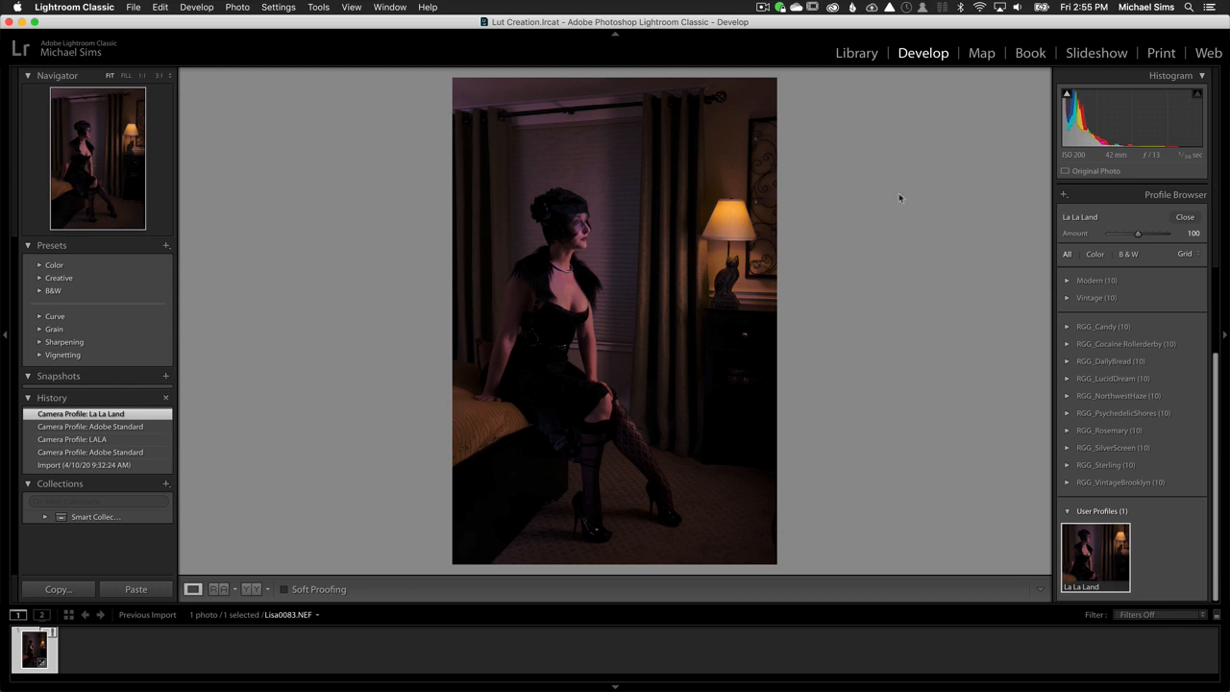
mouse_move(913, 171)
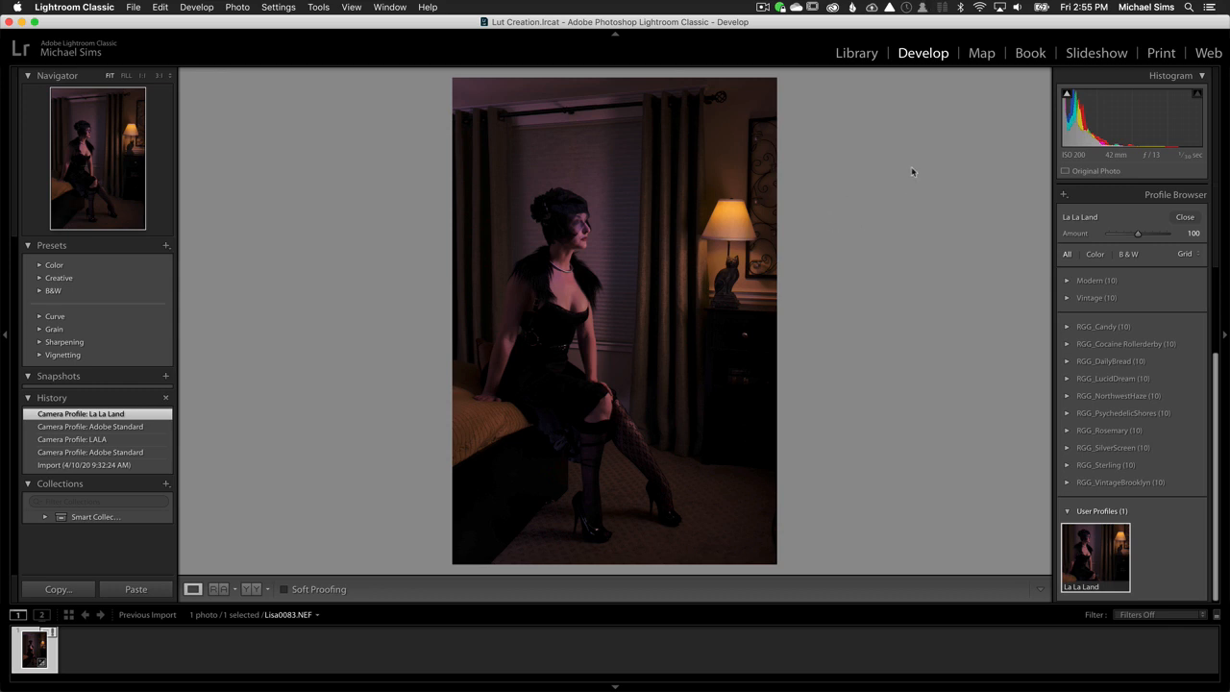
mouse_move(942, 356)
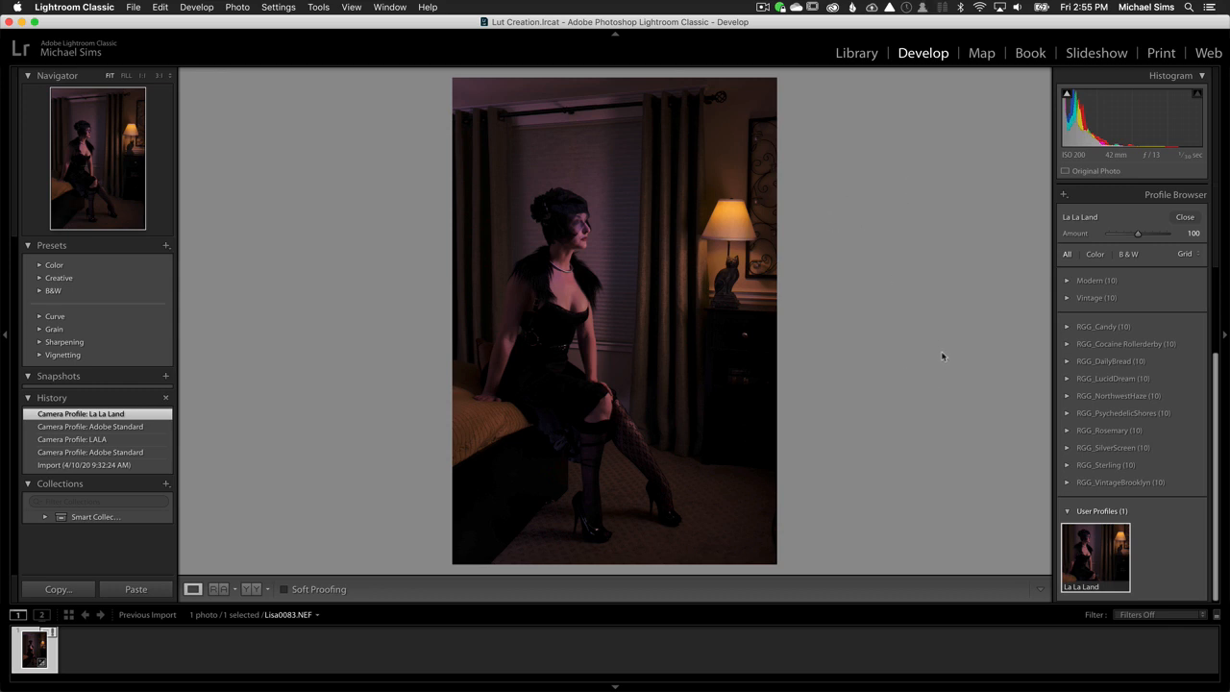
mouse_move(994, 364)
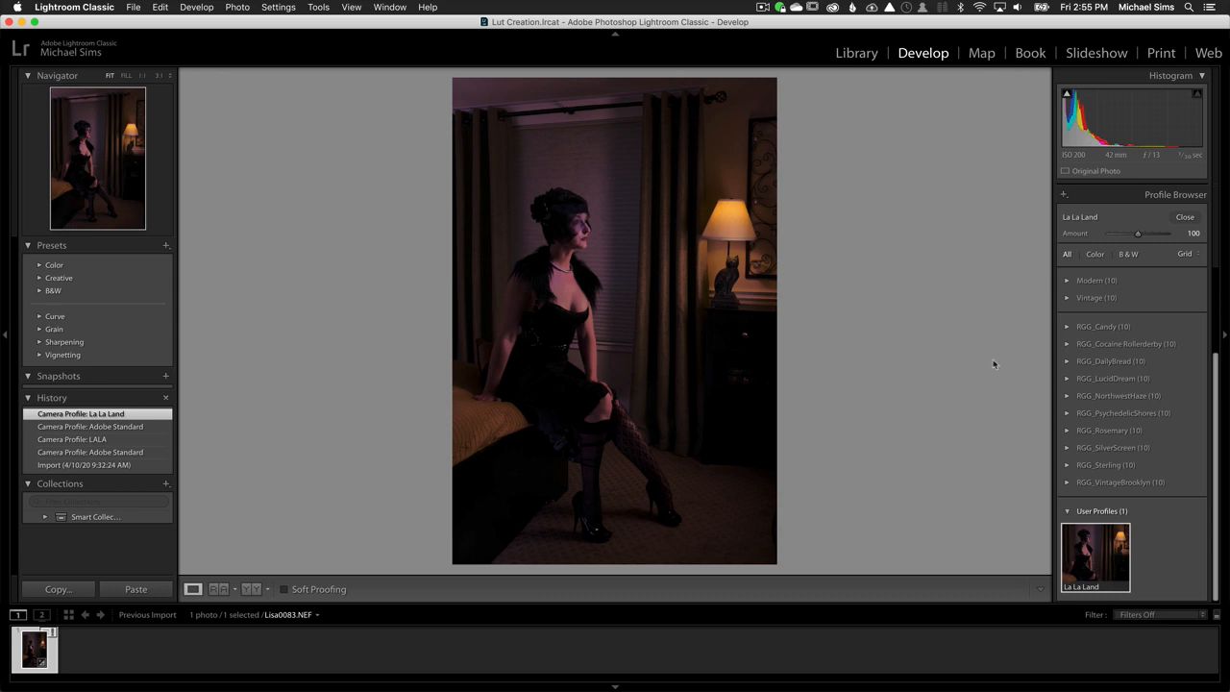
mouse_move(1007, 292)
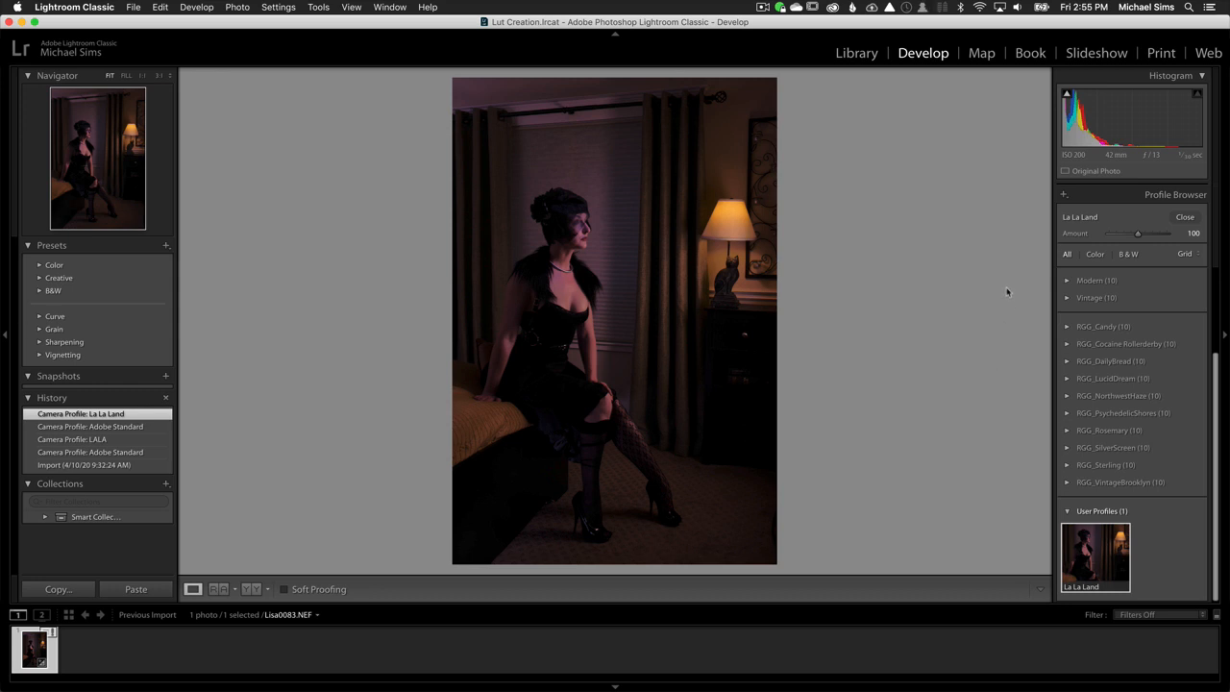
mouse_move(1028, 170)
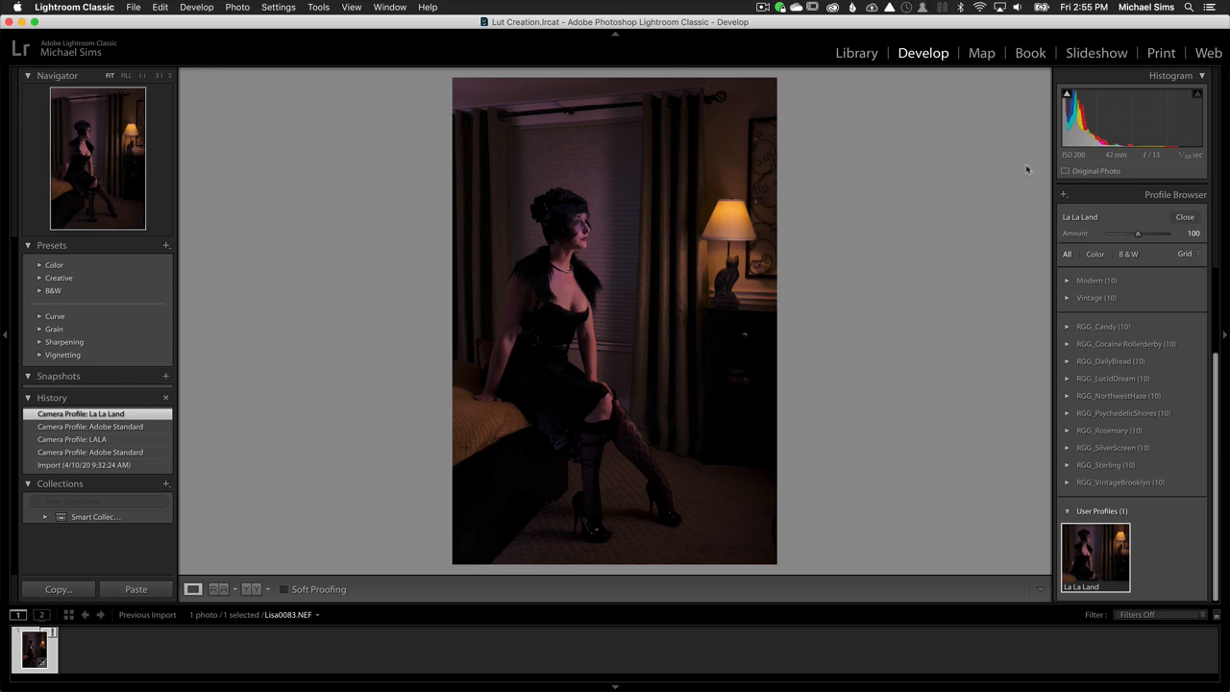
mouse_move(1152, 209)
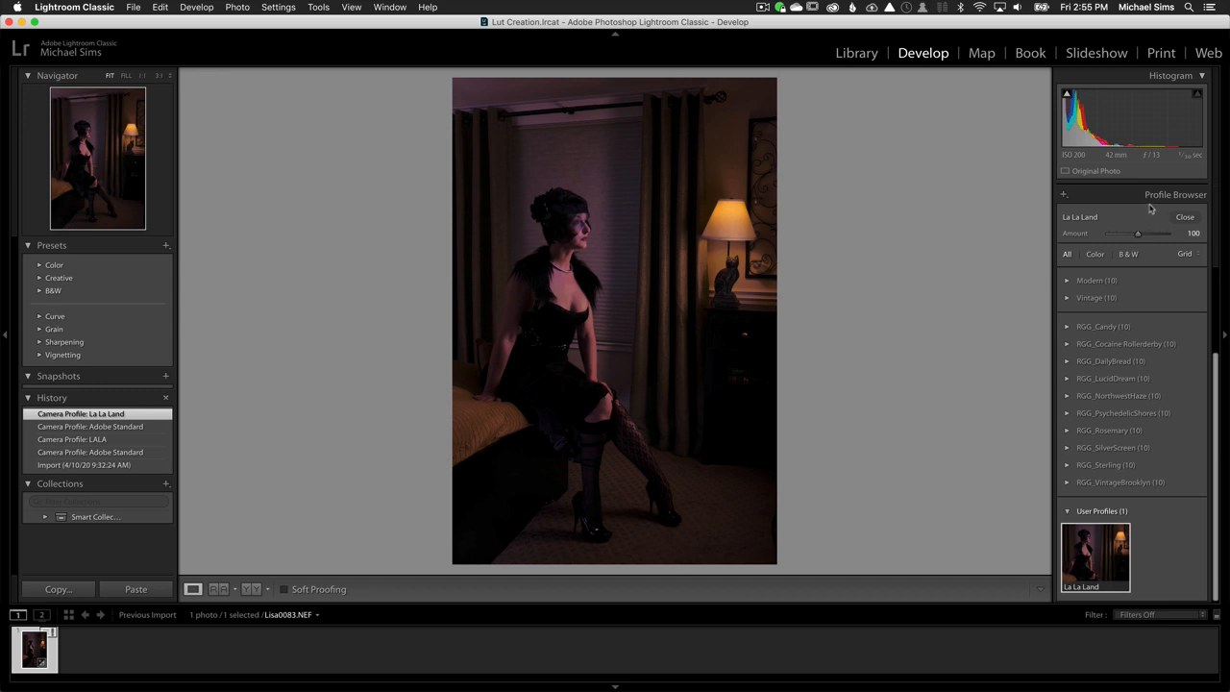
mouse_move(1105, 240)
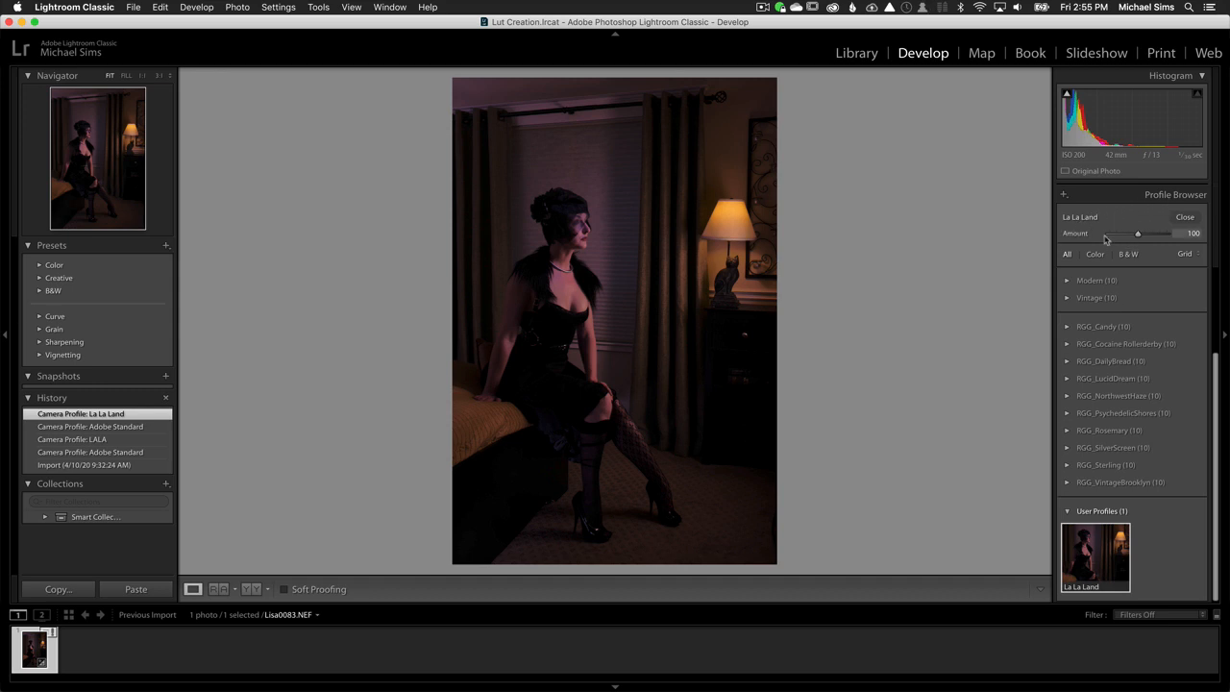